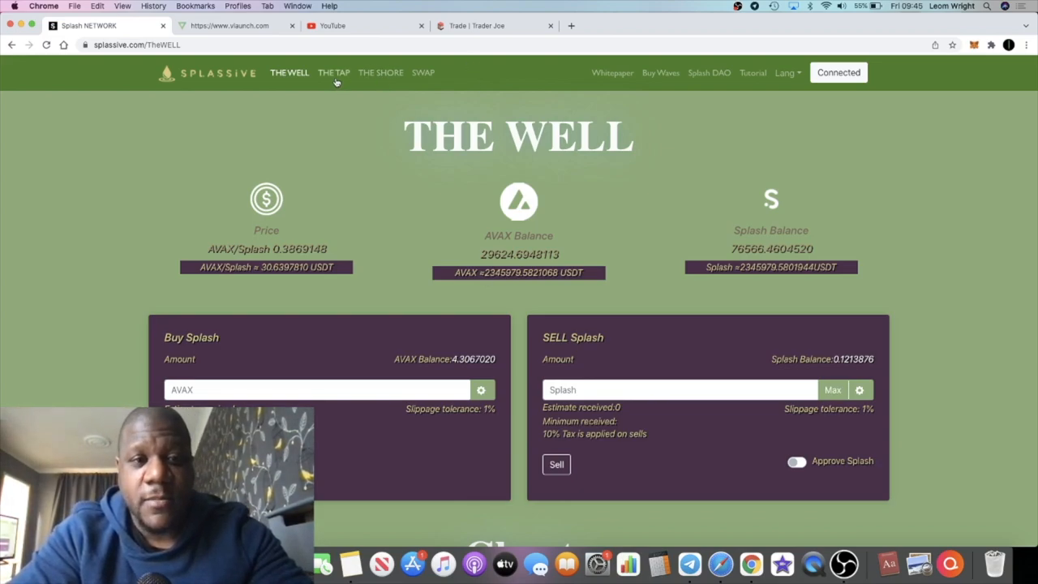
# Go to The Tap page from the Splassive navigation bar.
pyautogui.click(334, 72)
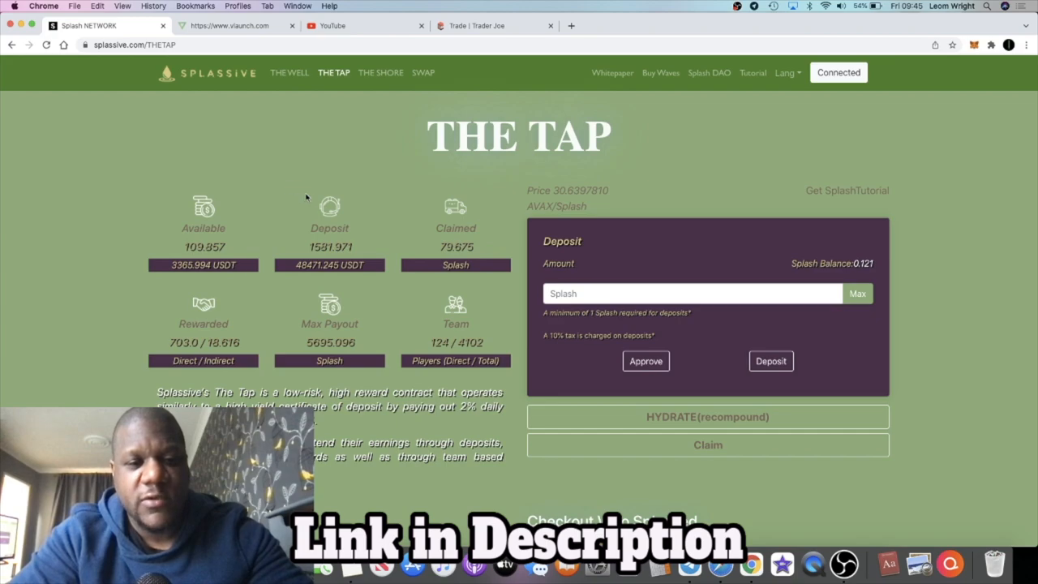
pyautogui.moveTo(353, 261)
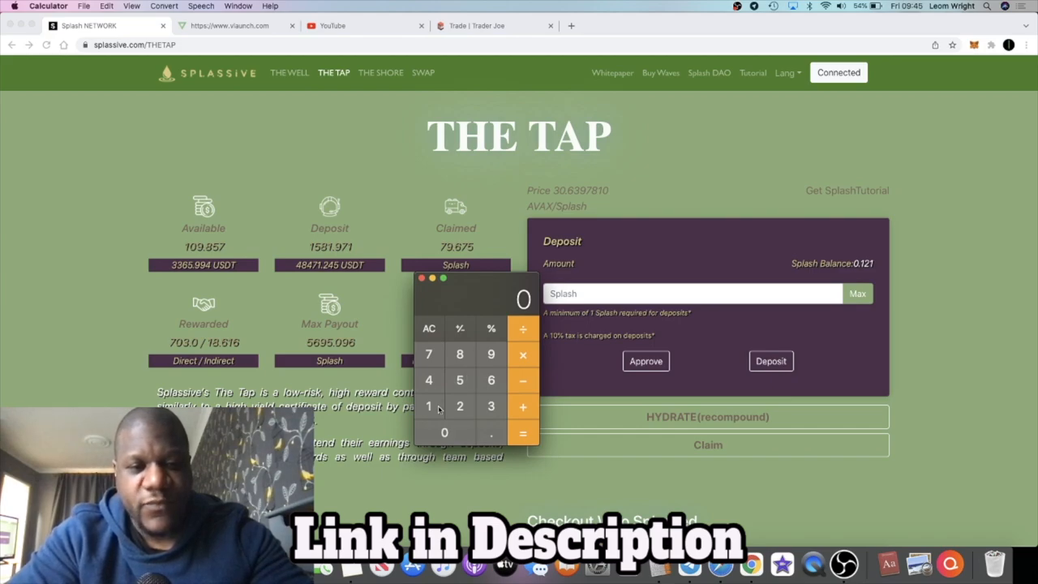
# Work the 1581 deposit figure through to 968.8269 in Calculator, then close it.
pyautogui.click(428, 406)
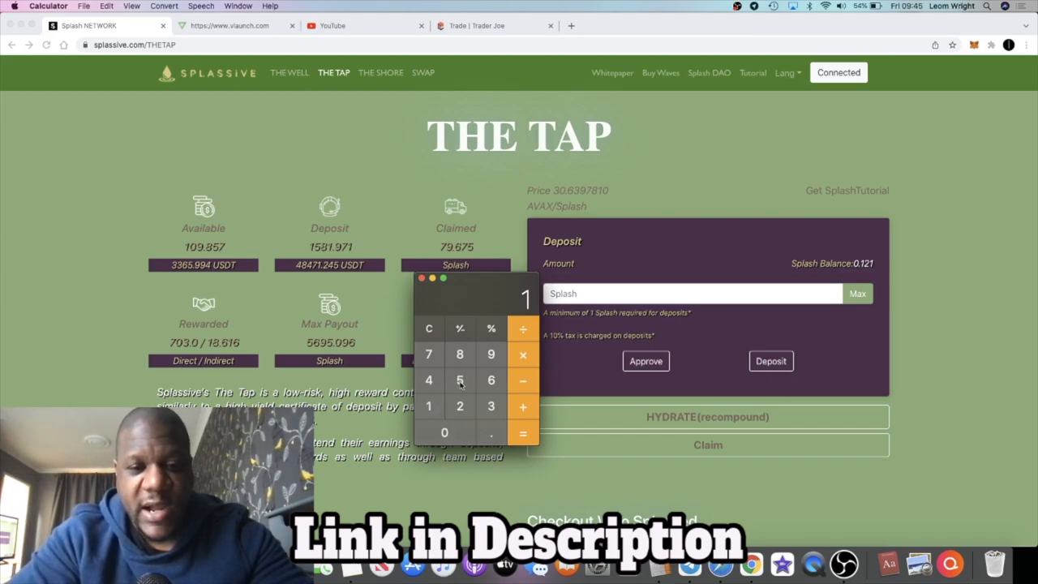
pyautogui.click(461, 354)
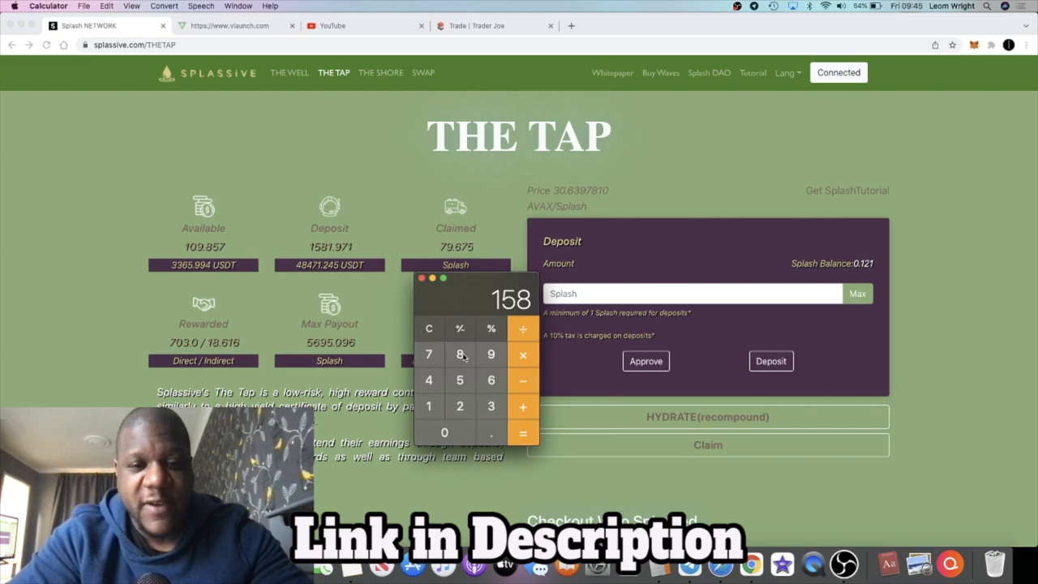
pyautogui.click(428, 406)
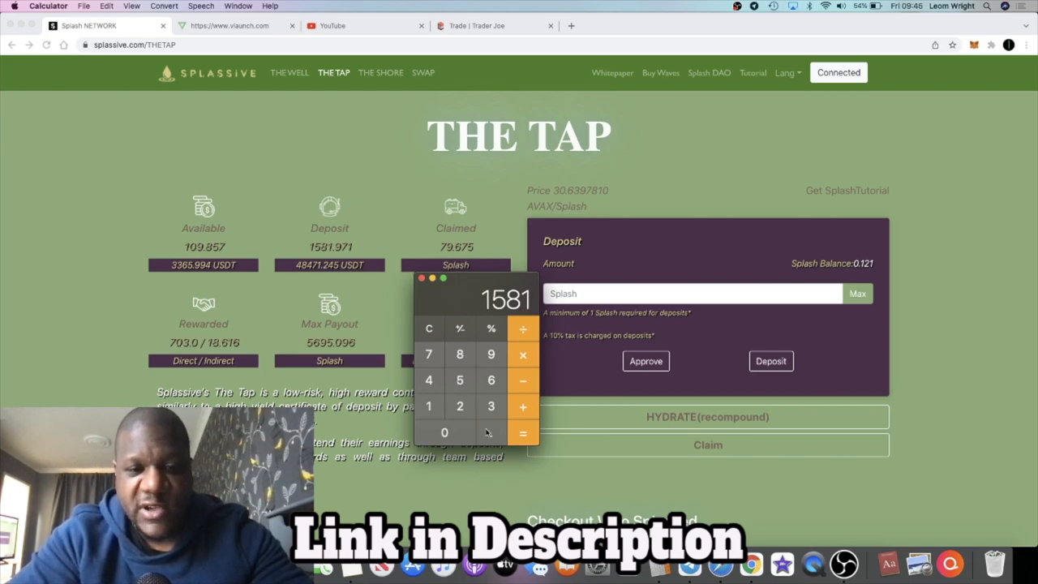
pyautogui.click(490, 354)
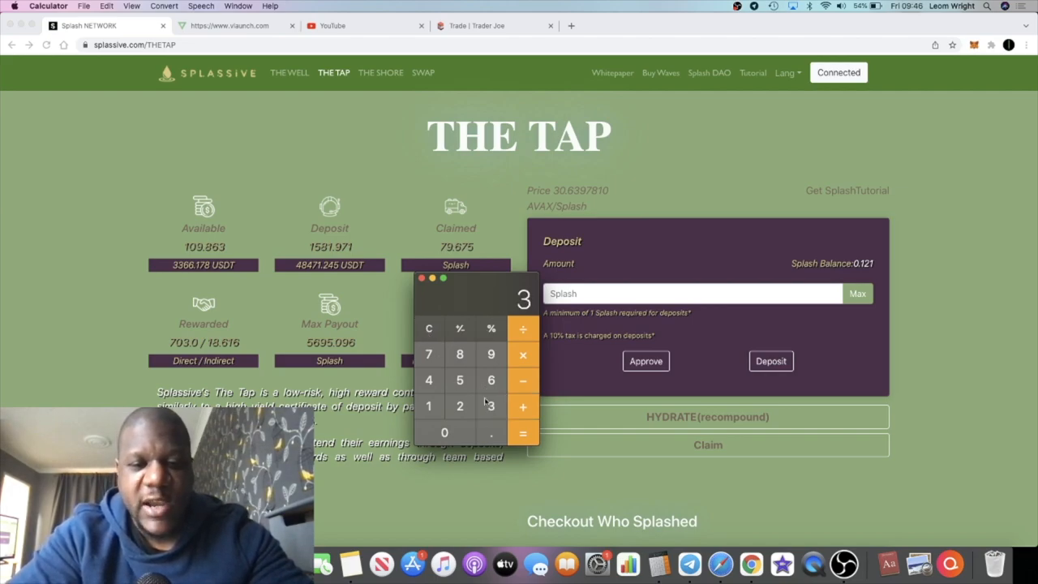
pyautogui.click(428, 406)
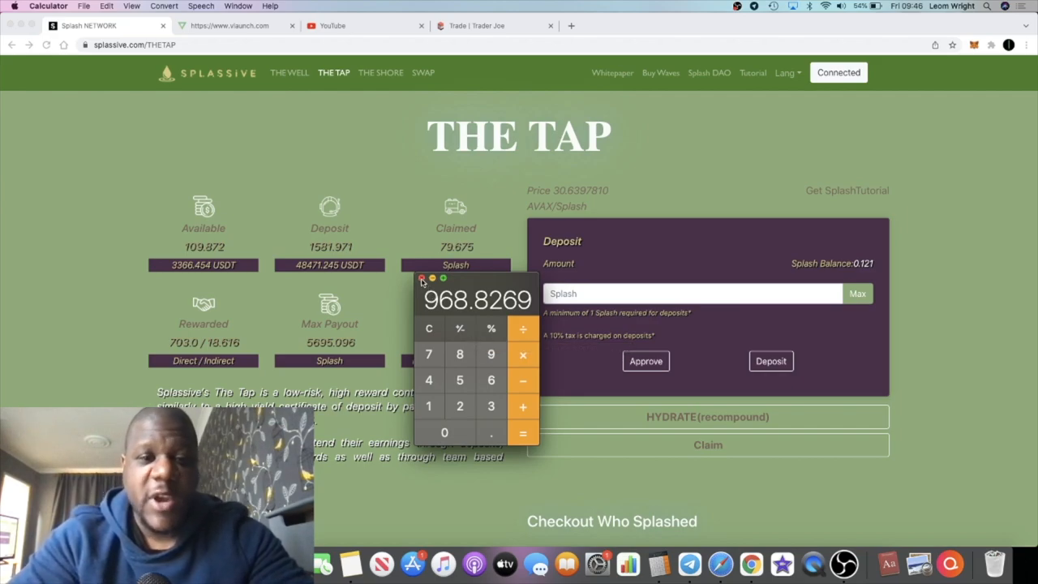
pyautogui.click(421, 279)
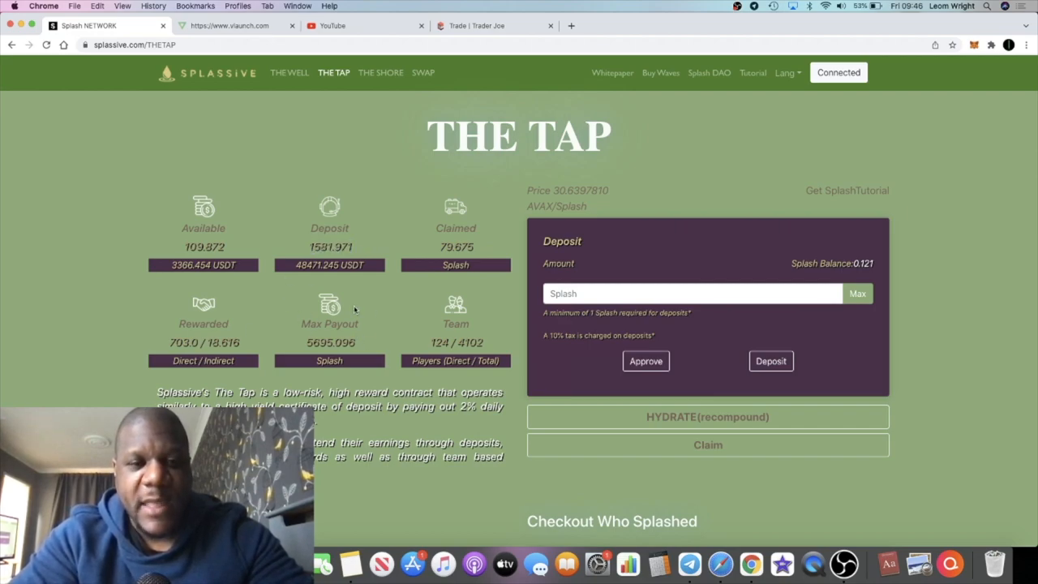
pyautogui.moveTo(399, 289)
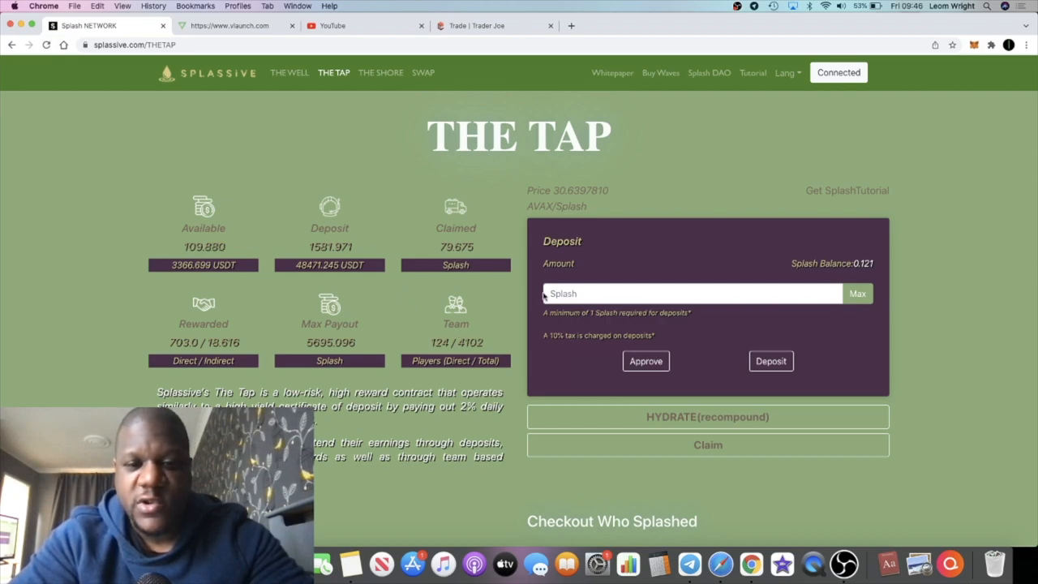
pyautogui.scroll(-3)
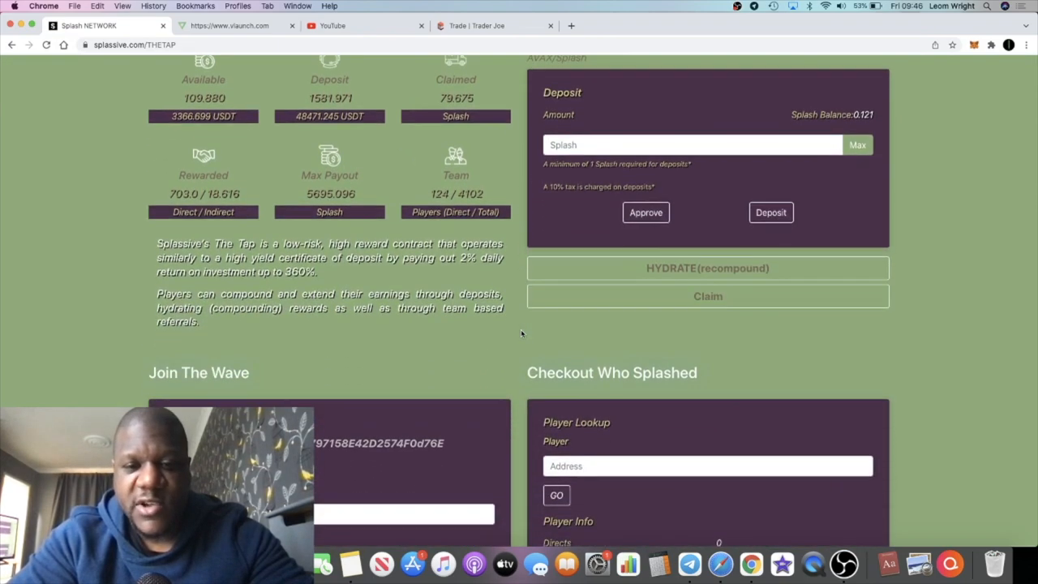
pyautogui.scroll(-3)
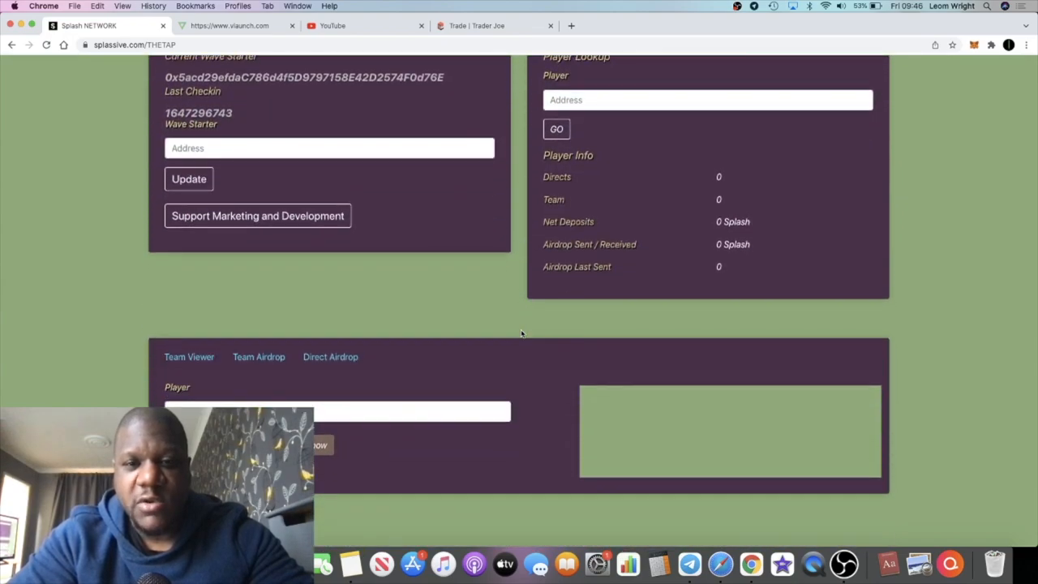
pyautogui.scroll(-3)
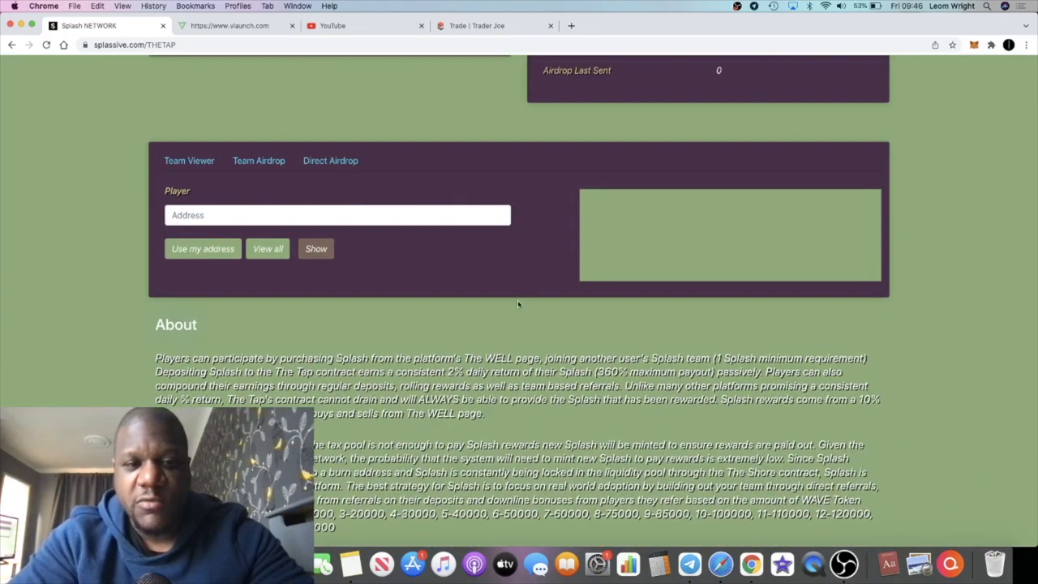
pyautogui.scroll(3)
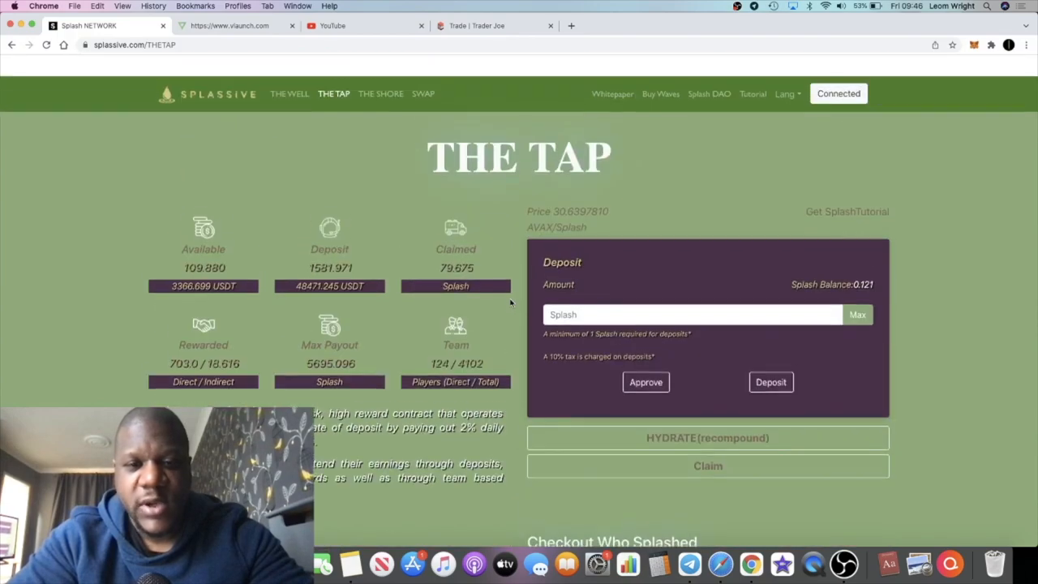
pyautogui.scroll(-3)
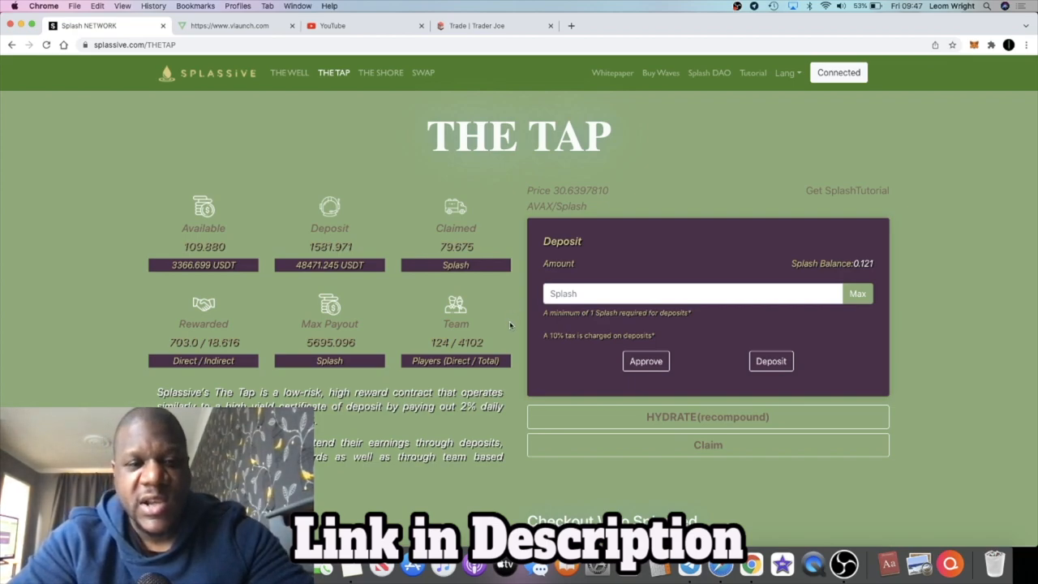
pyautogui.moveTo(510, 305)
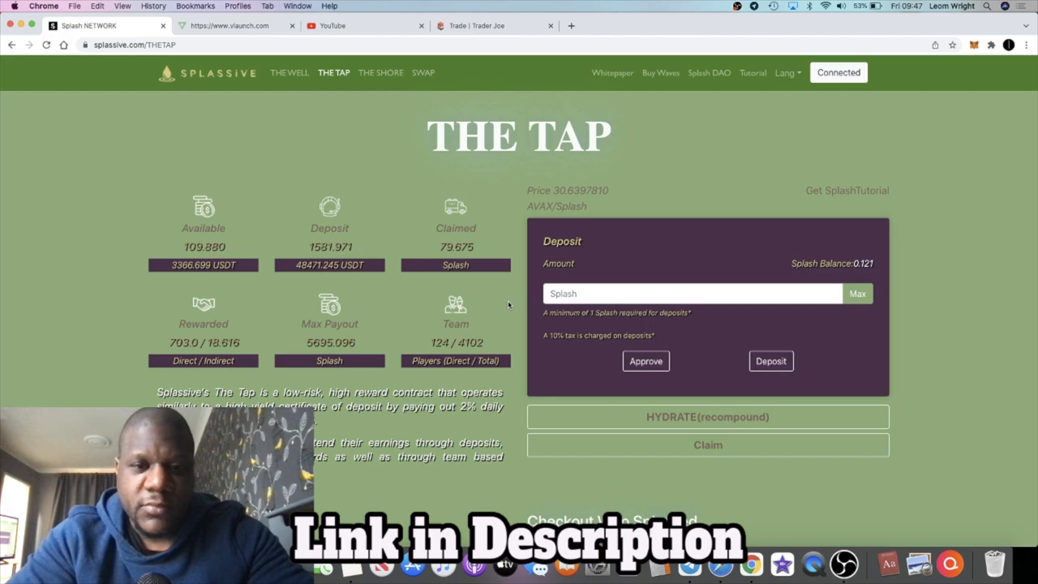
pyautogui.scroll(-3)
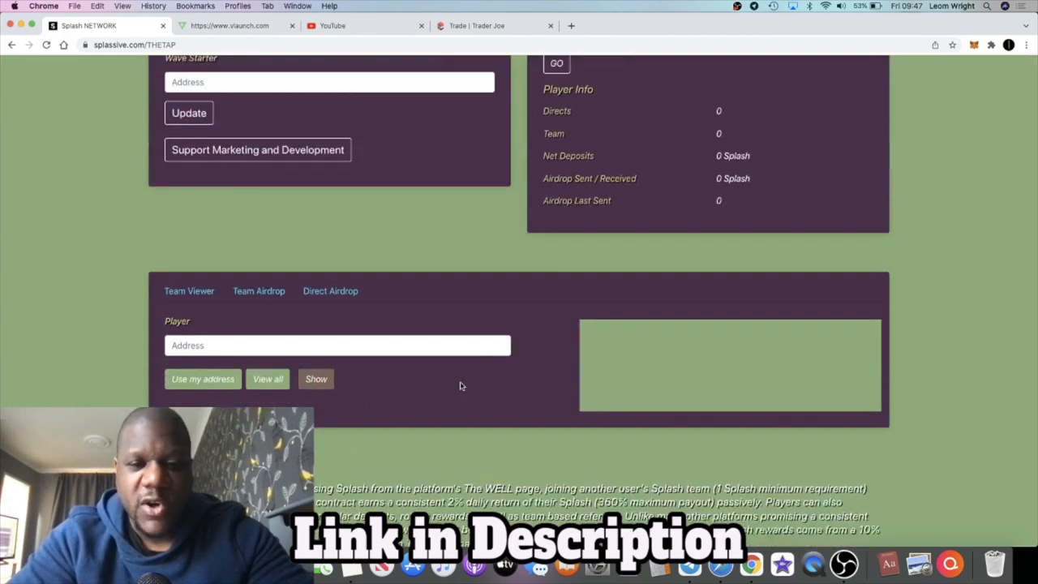
pyautogui.scroll(-3)
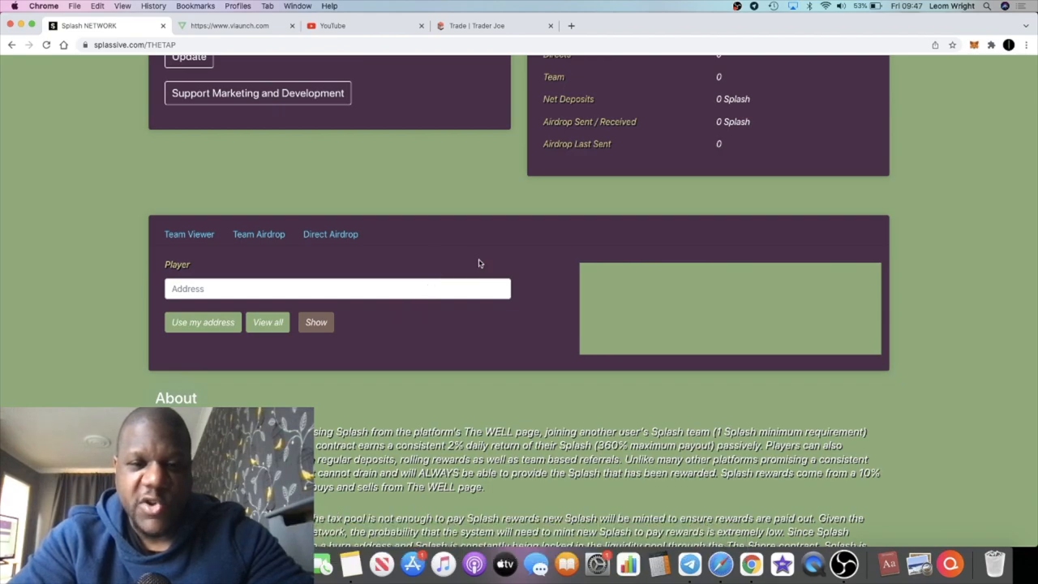
pyautogui.moveTo(511, 271)
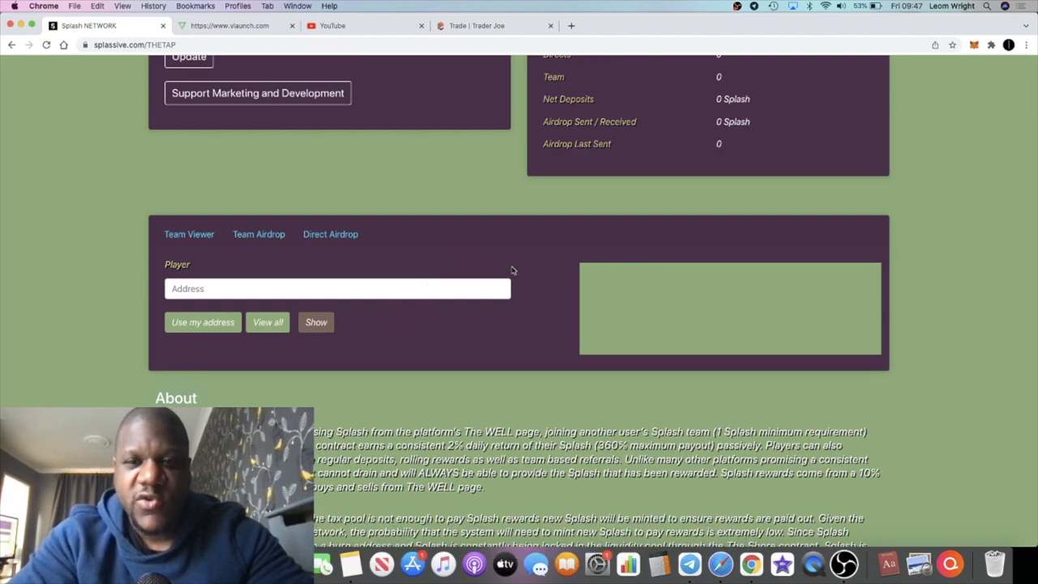
pyautogui.scroll(3)
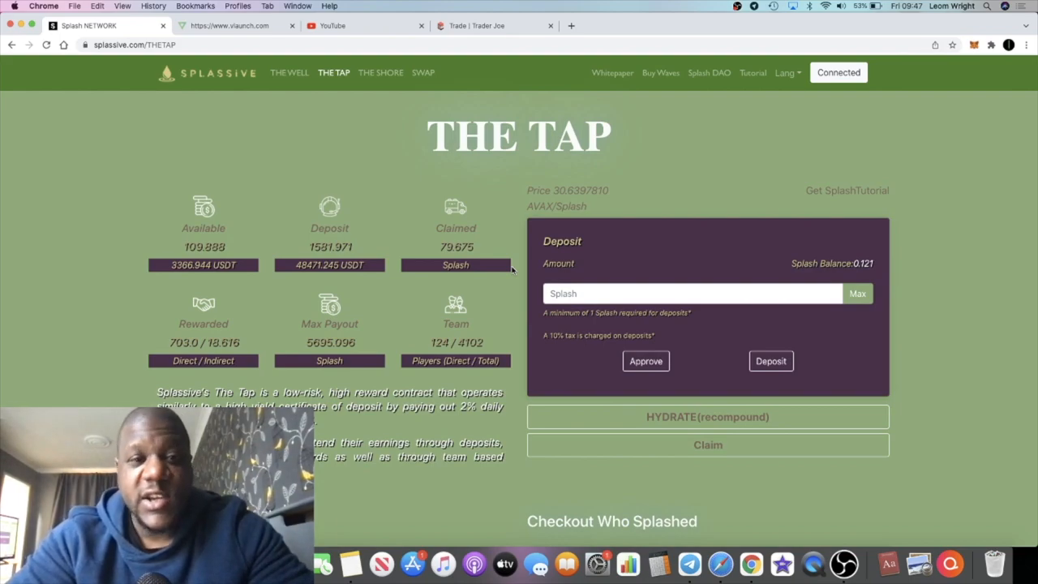
pyautogui.moveTo(433, 305)
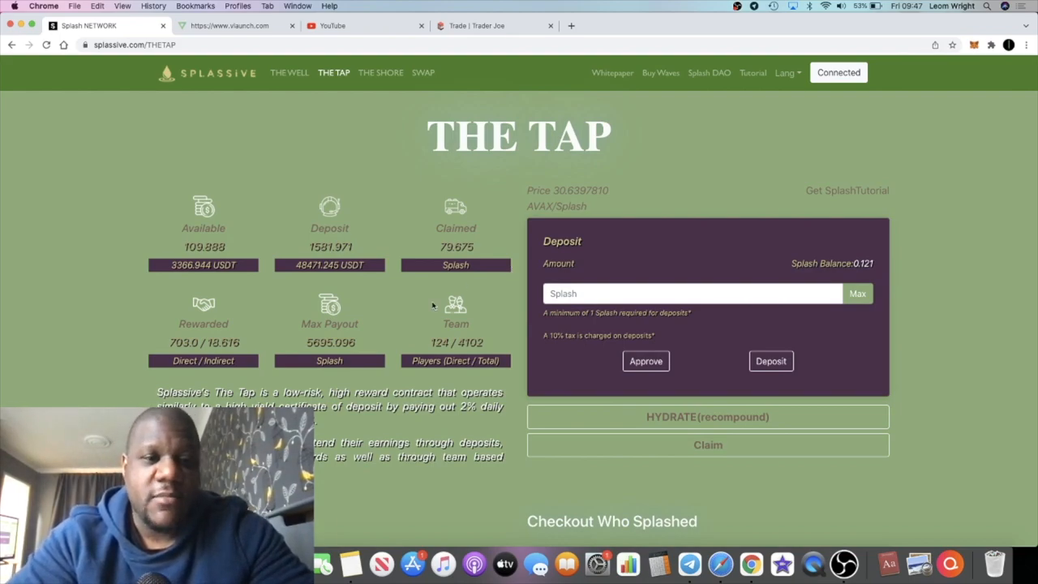
pyautogui.moveTo(366, 271)
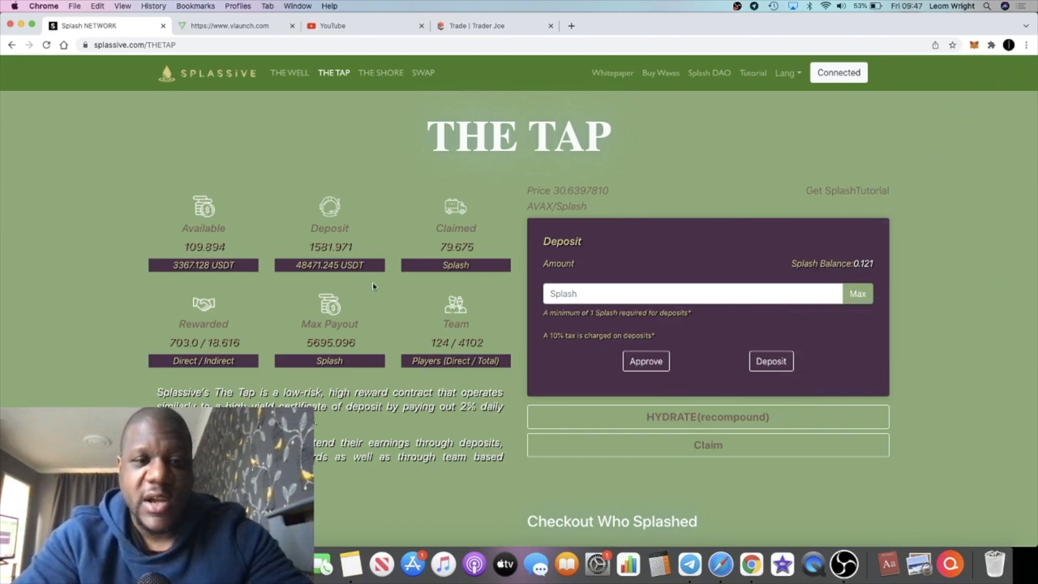
pyautogui.moveTo(350, 205)
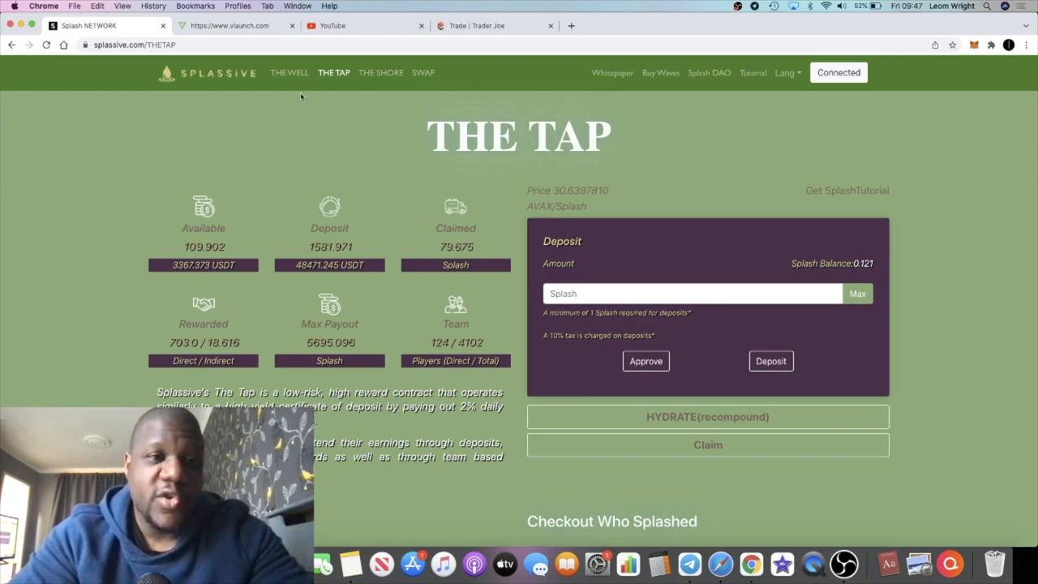
# Return to The Well page showing price, AVAX and Splash balances.
pyautogui.click(289, 71)
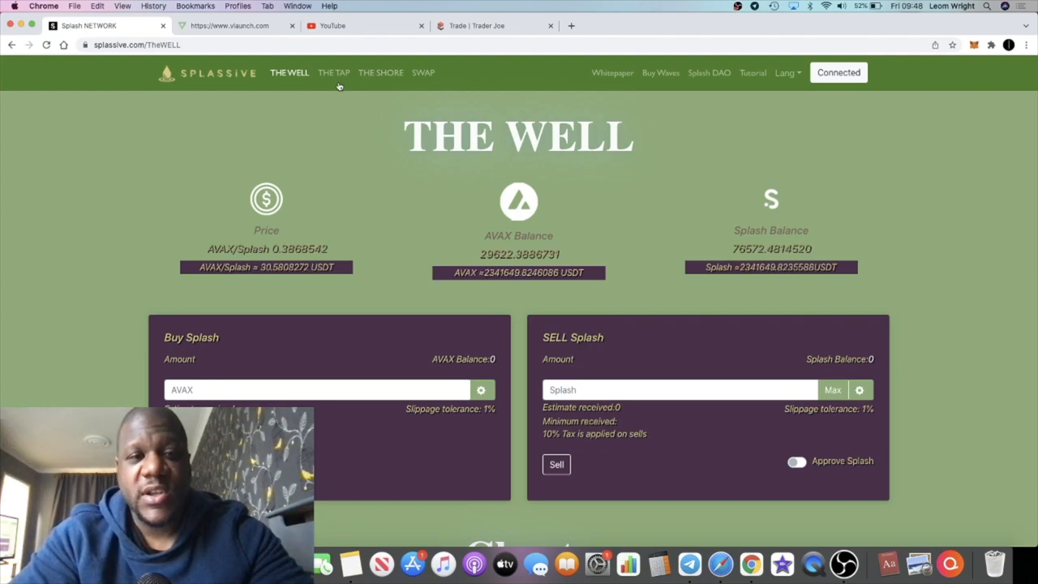
pyautogui.click(334, 71)
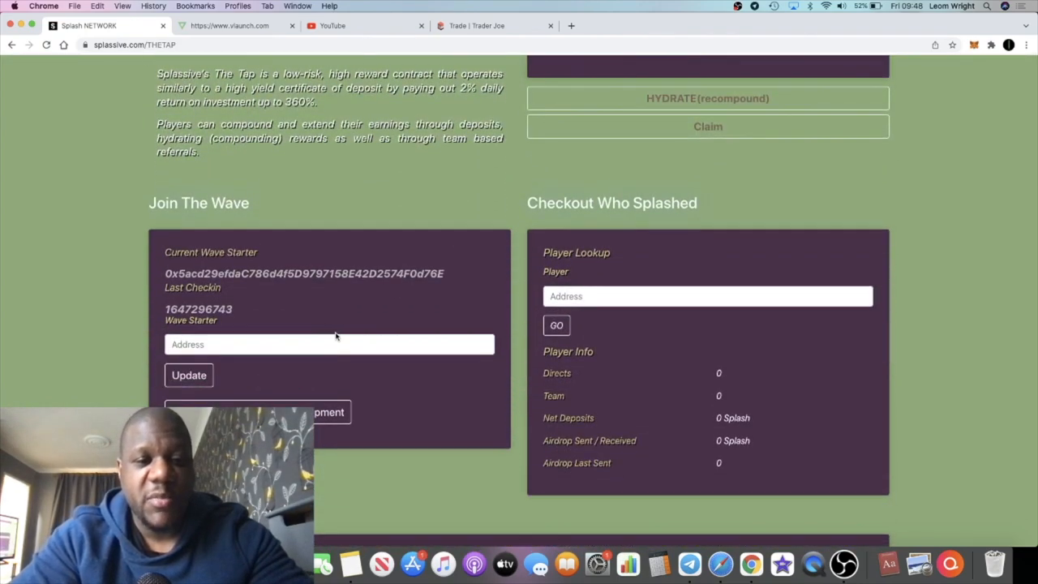
pyautogui.click(327, 344)
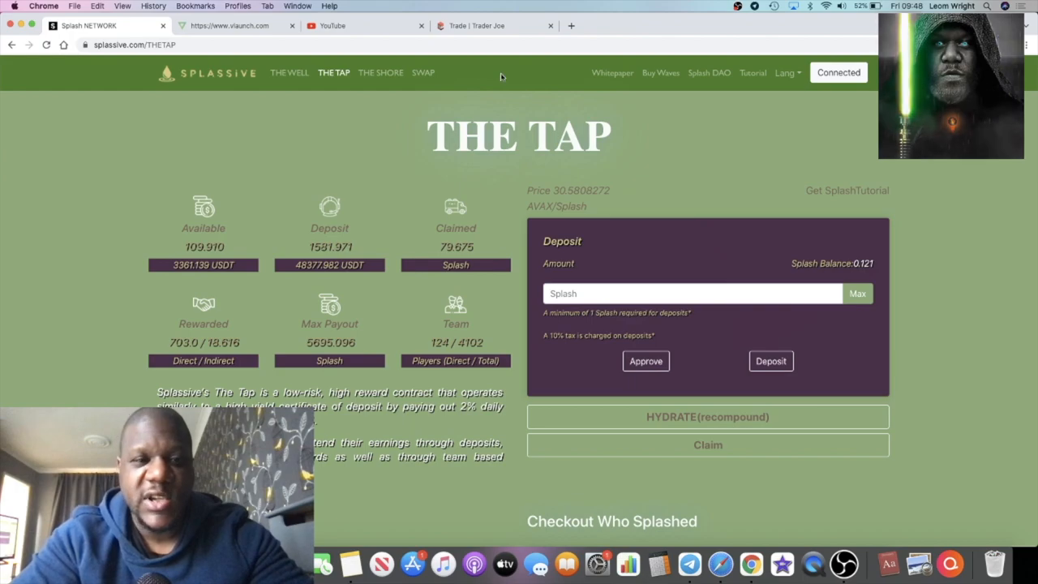
pyautogui.click(289, 71)
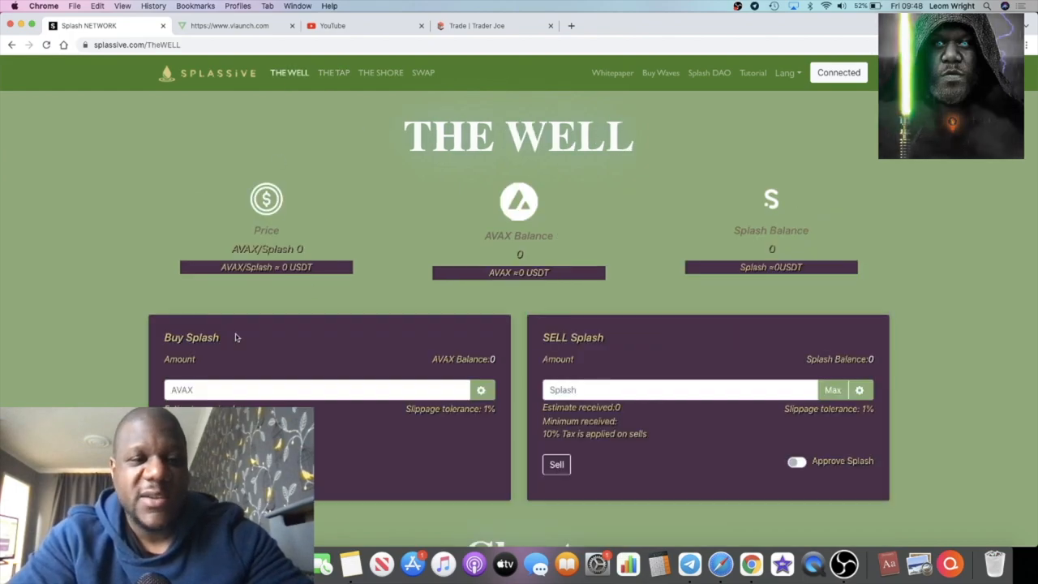
# Enter 1 AVAX in the Buy Splash field to preview about 2.559 Splash received.
pyautogui.scroll(-3)
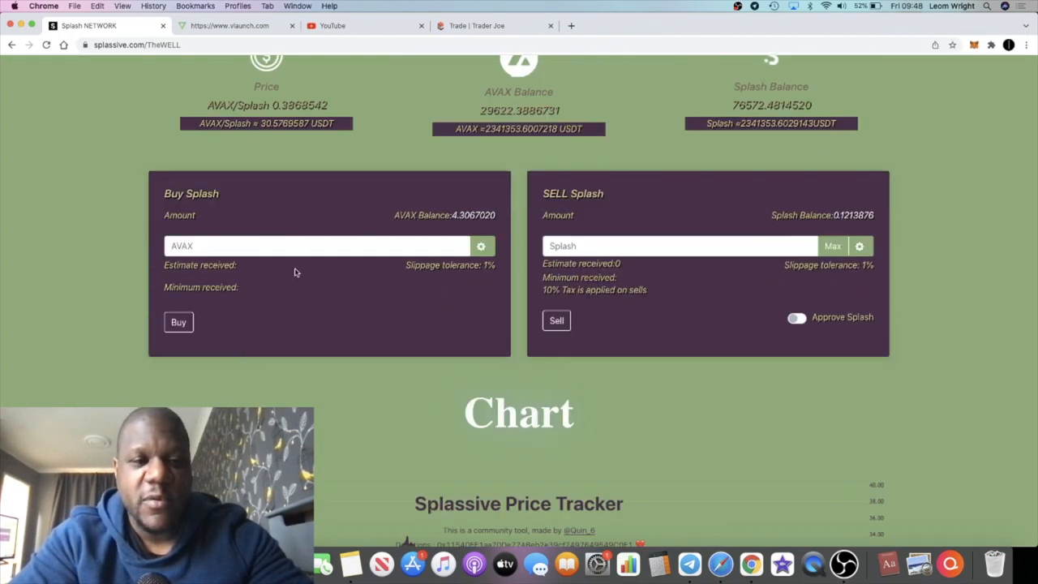
pyautogui.scroll(-3)
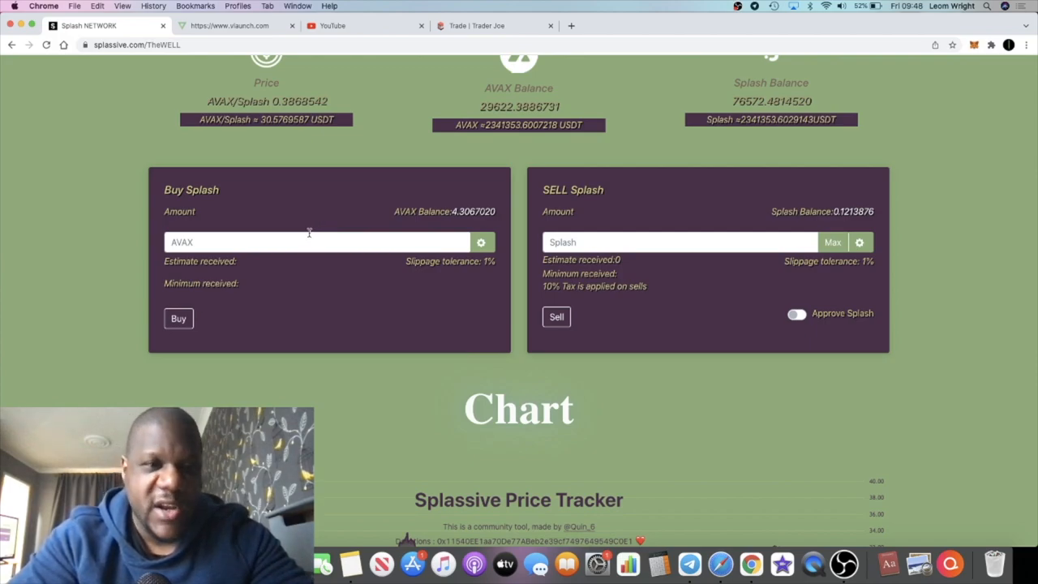
pyautogui.scroll(3)
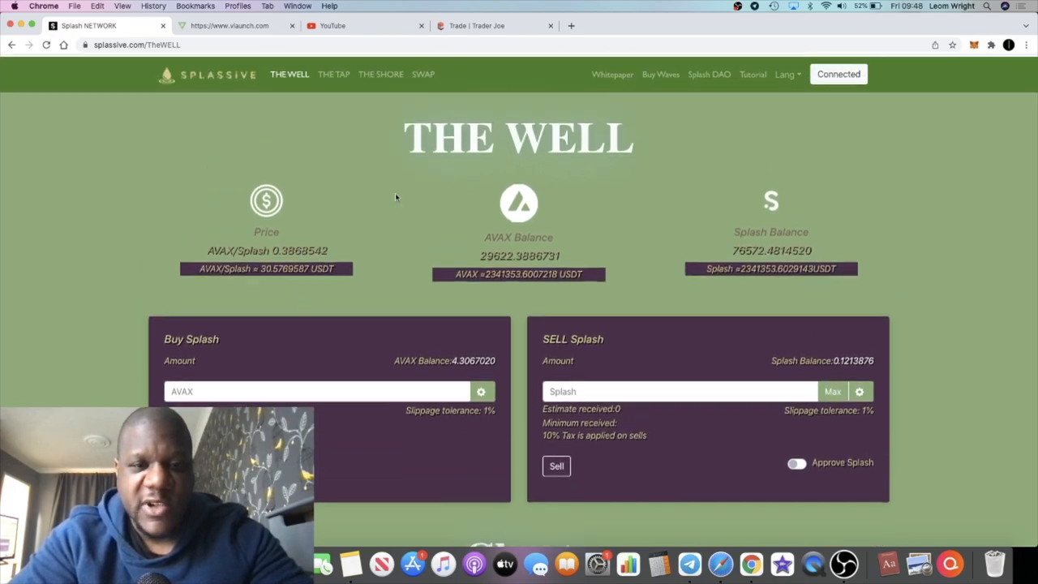
pyautogui.scroll(-3)
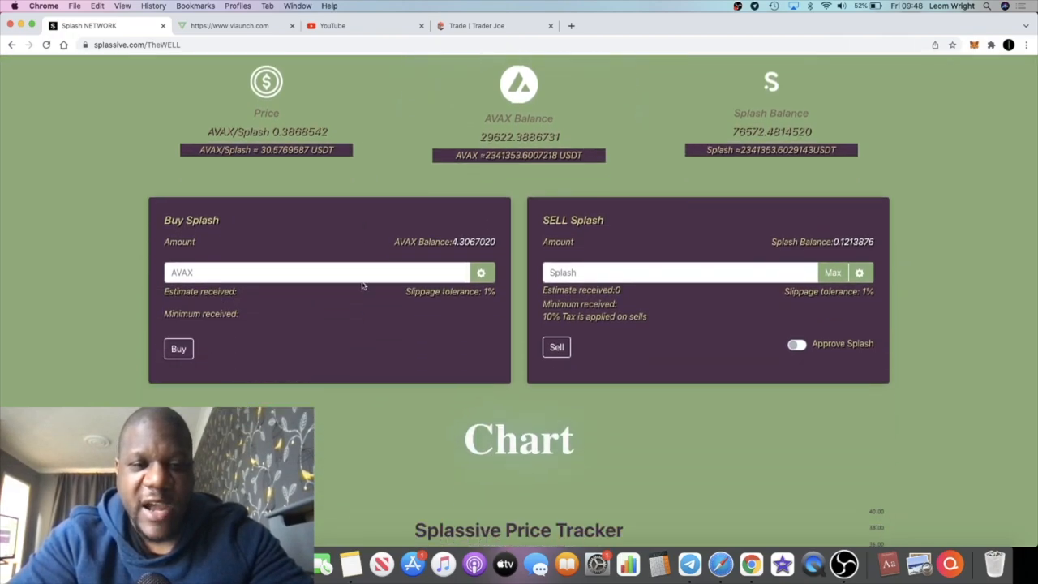
pyautogui.write('1')
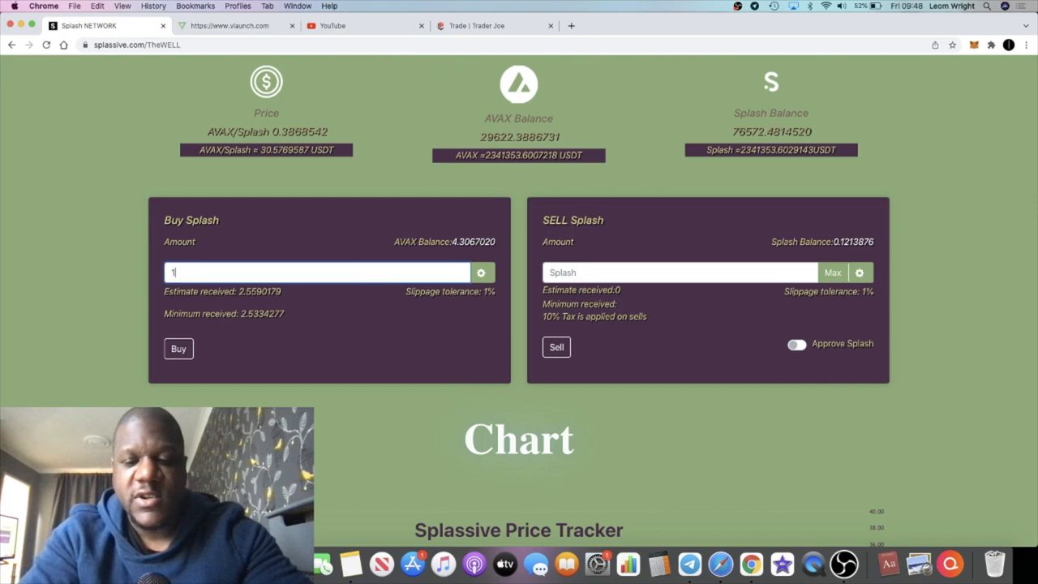
pyautogui.write('00')
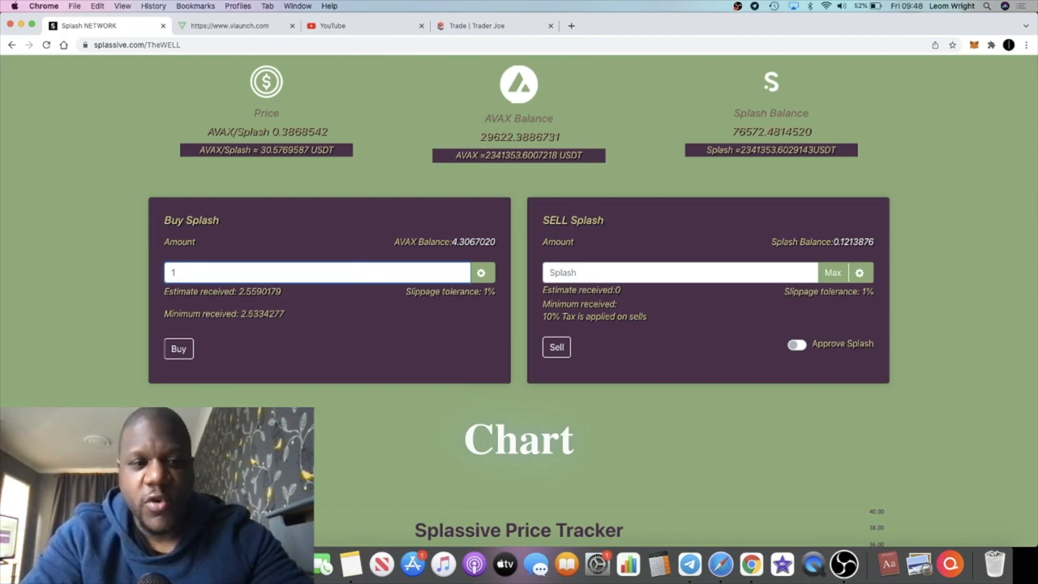
pyautogui.scroll(-3)
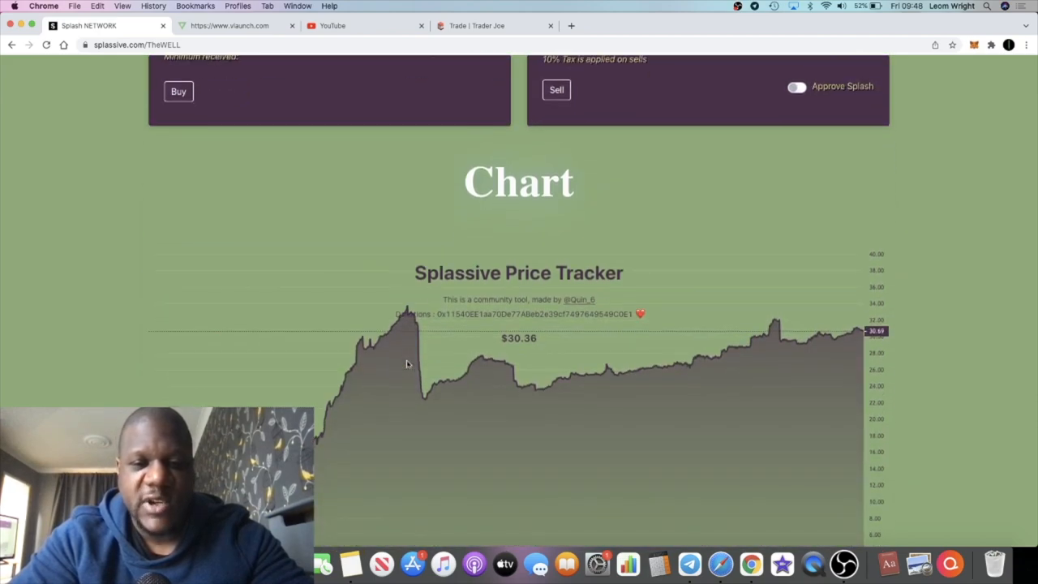
pyautogui.scroll(3)
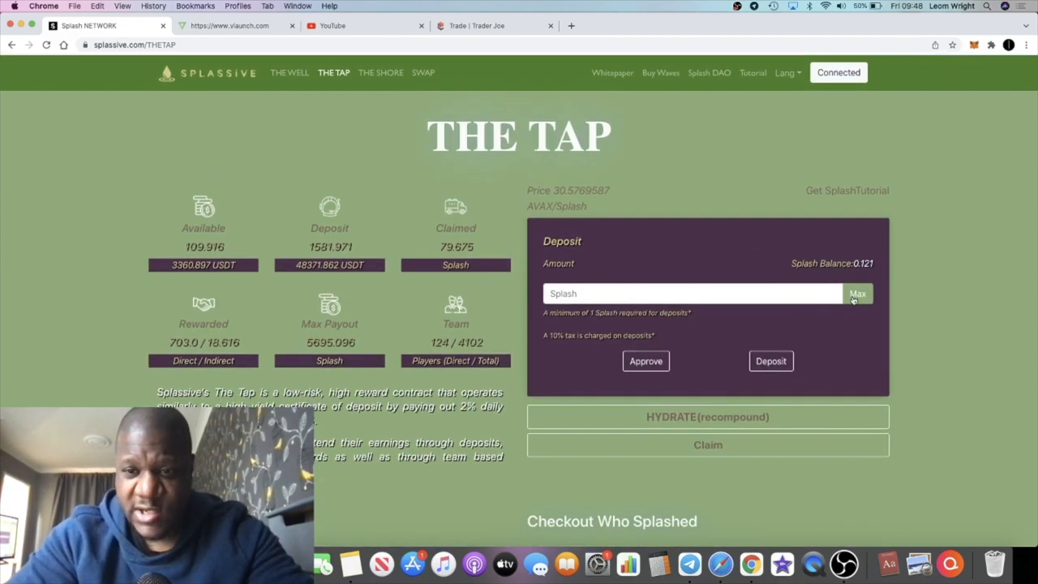
# Fill the Tap deposit with the full 0.121 Splash balance via Max, then clear it again.
pyautogui.click(857, 294)
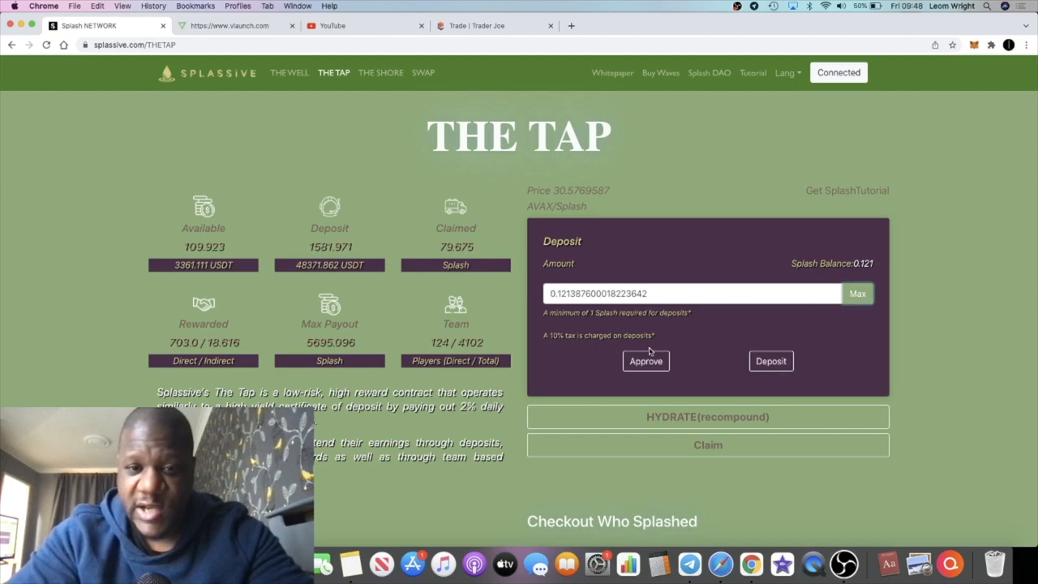
pyautogui.click(646, 360)
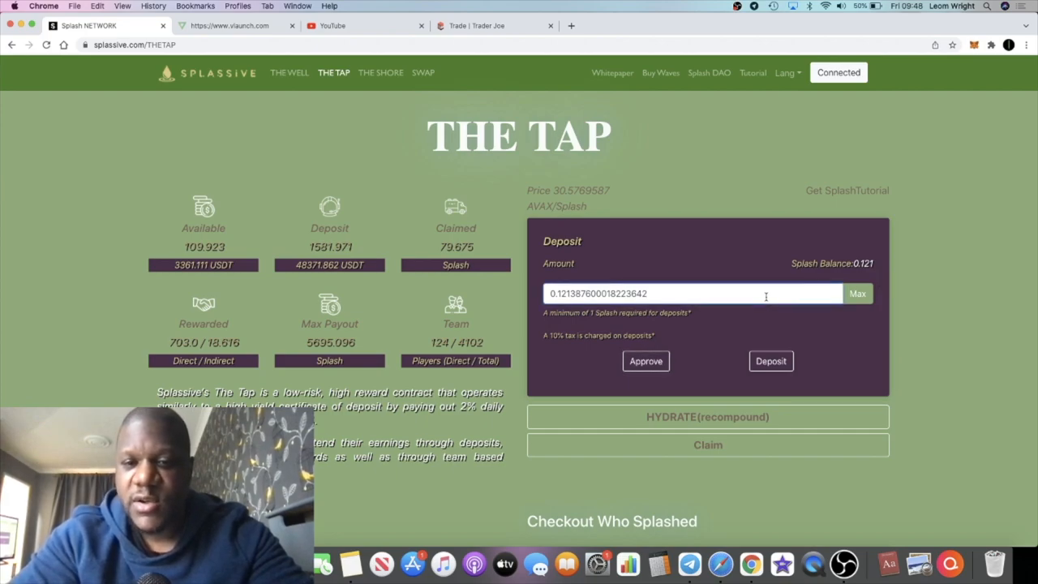
pyautogui.click(695, 294)
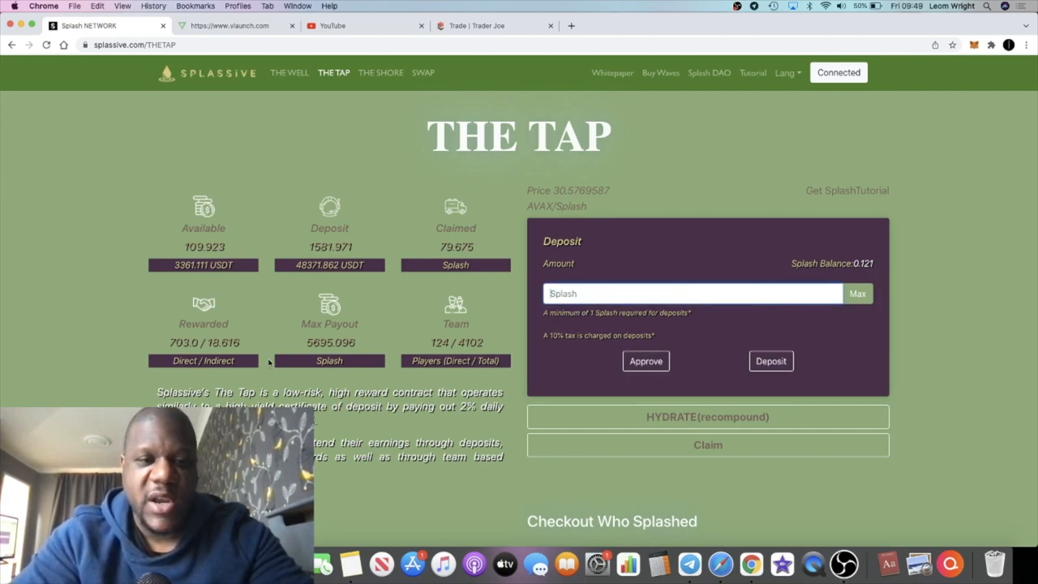
# Go to The Well and scroll down to the Splassive Price Tracker chart.
pyautogui.click(289, 72)
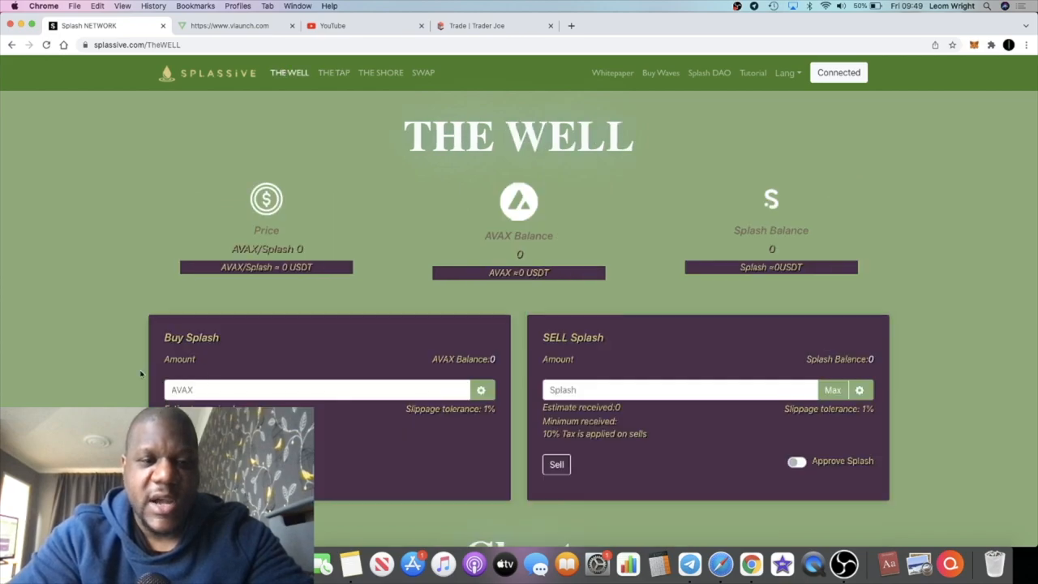
pyautogui.scroll(-3)
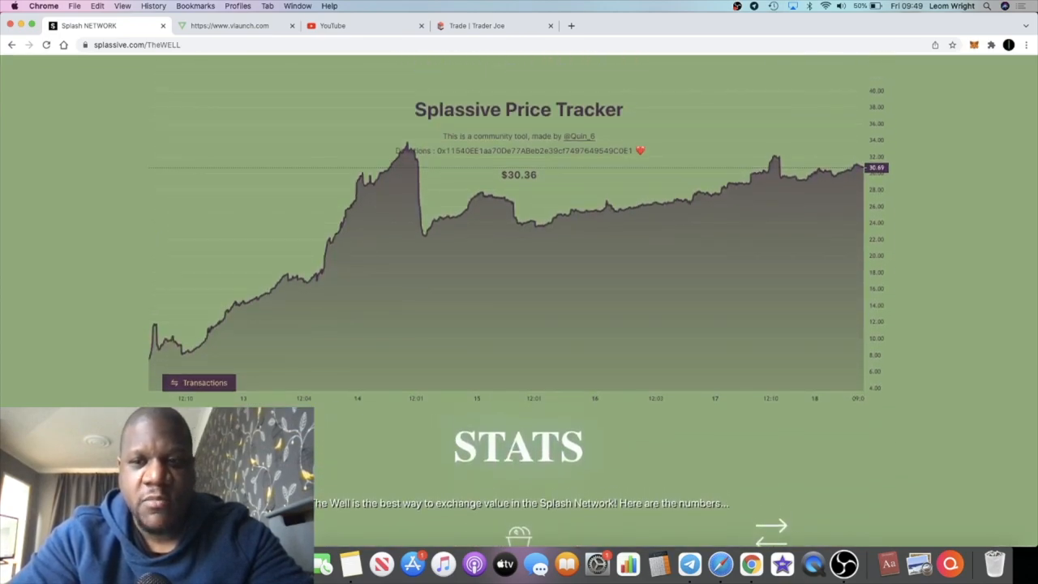
pyautogui.scroll(-3)
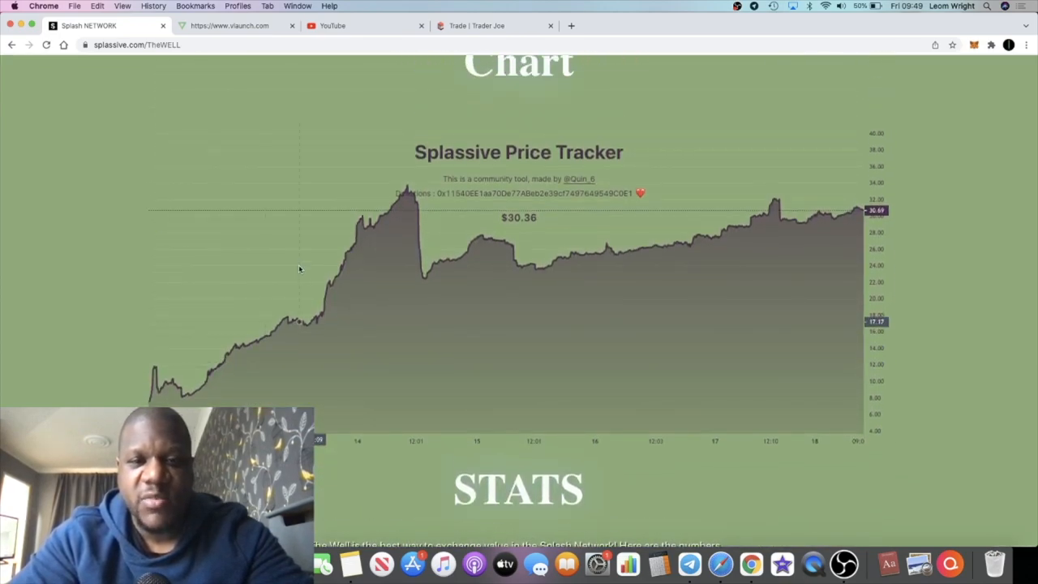
pyautogui.scroll(-3)
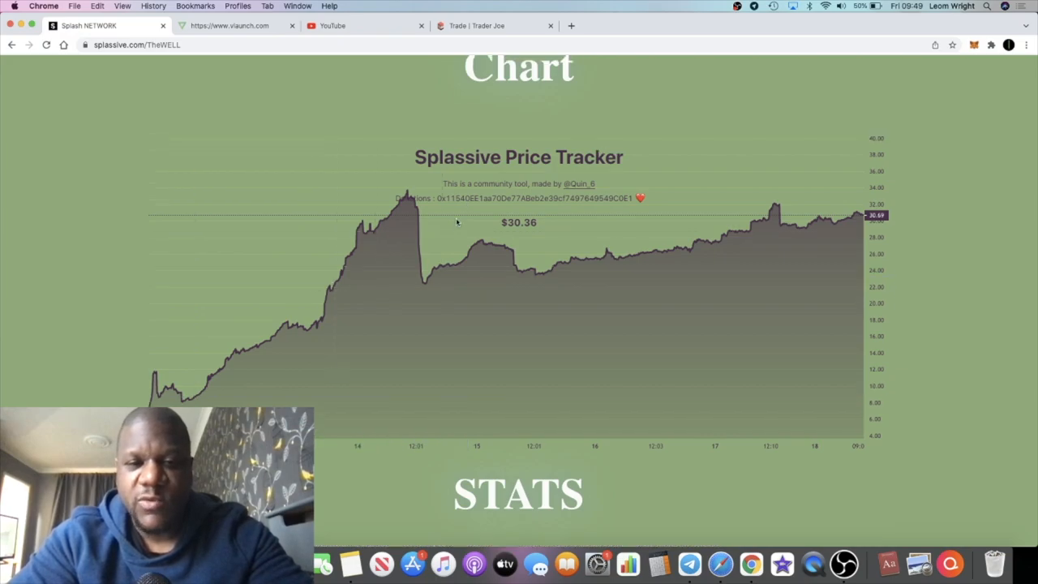
pyautogui.scroll(-3)
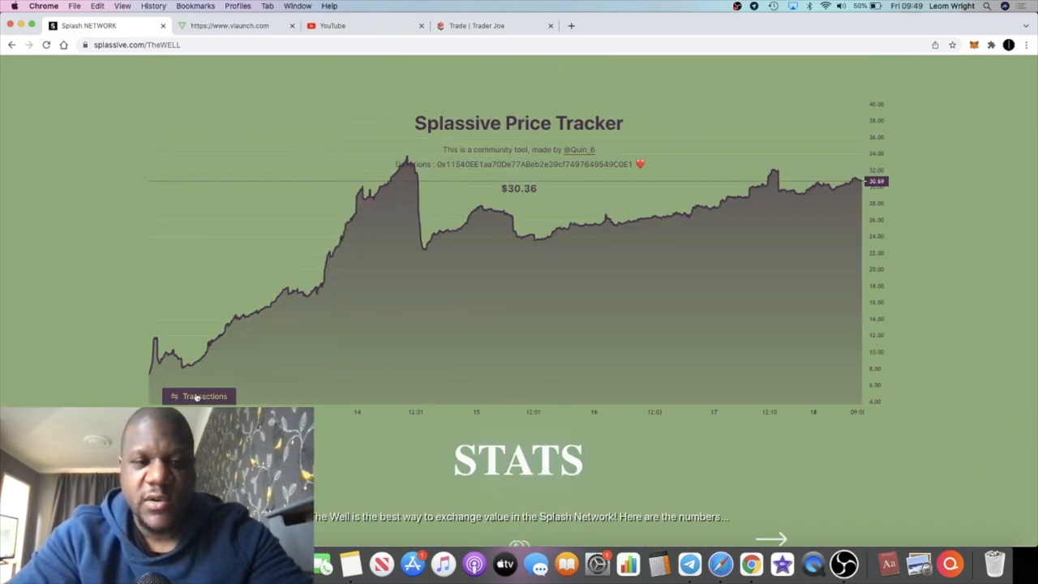
# Expand the last-100 transactions list and scroll through its entries.
pyautogui.click(198, 396)
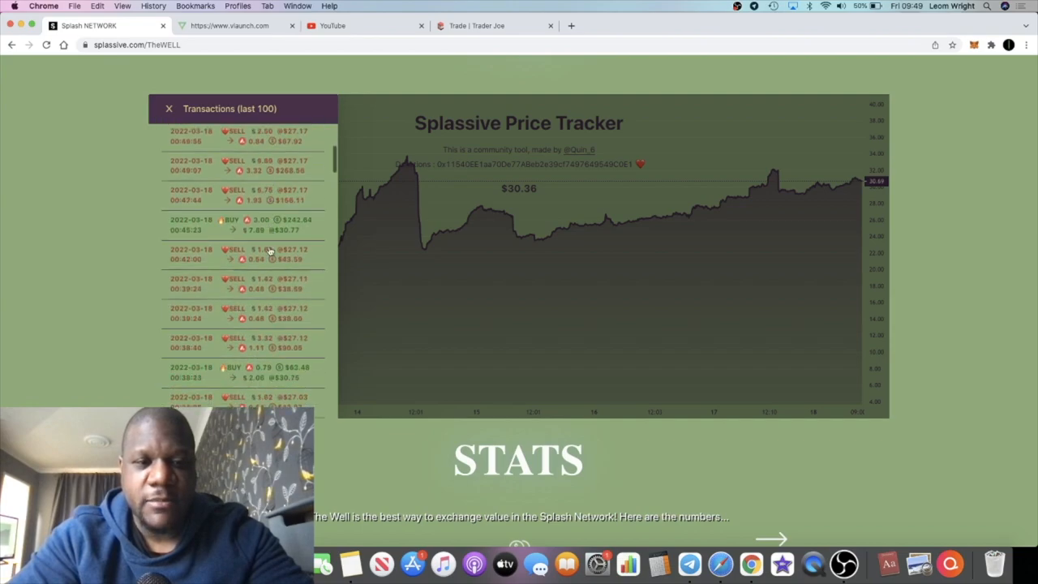
pyautogui.scroll(-3)
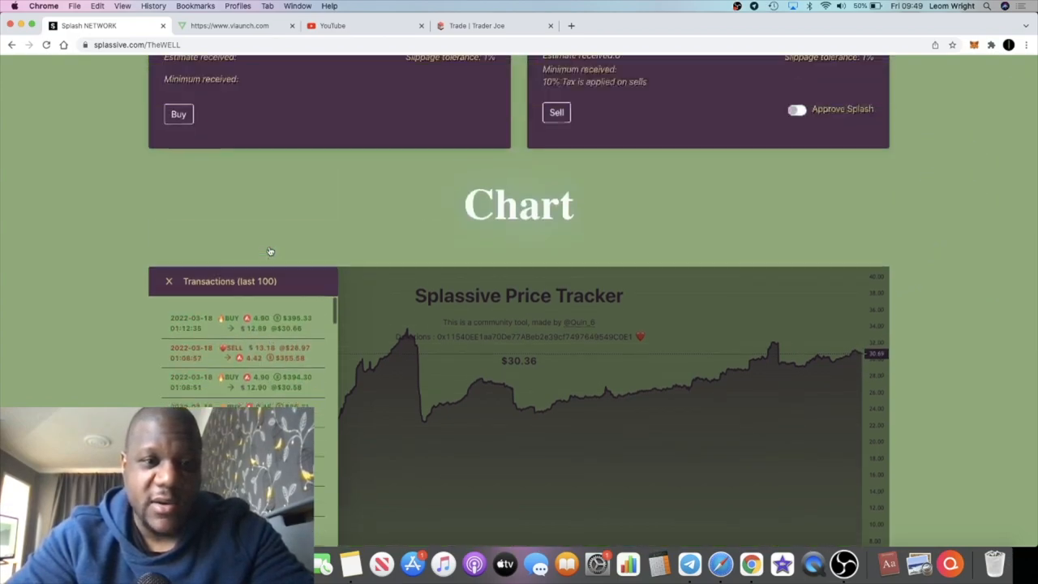
pyautogui.scroll(-3)
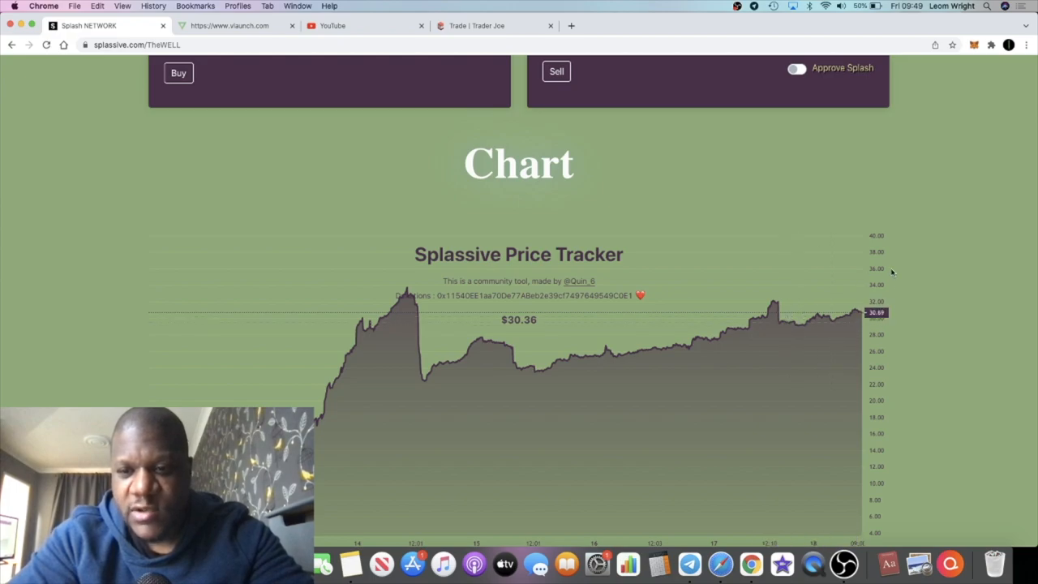
pyautogui.scroll(-3)
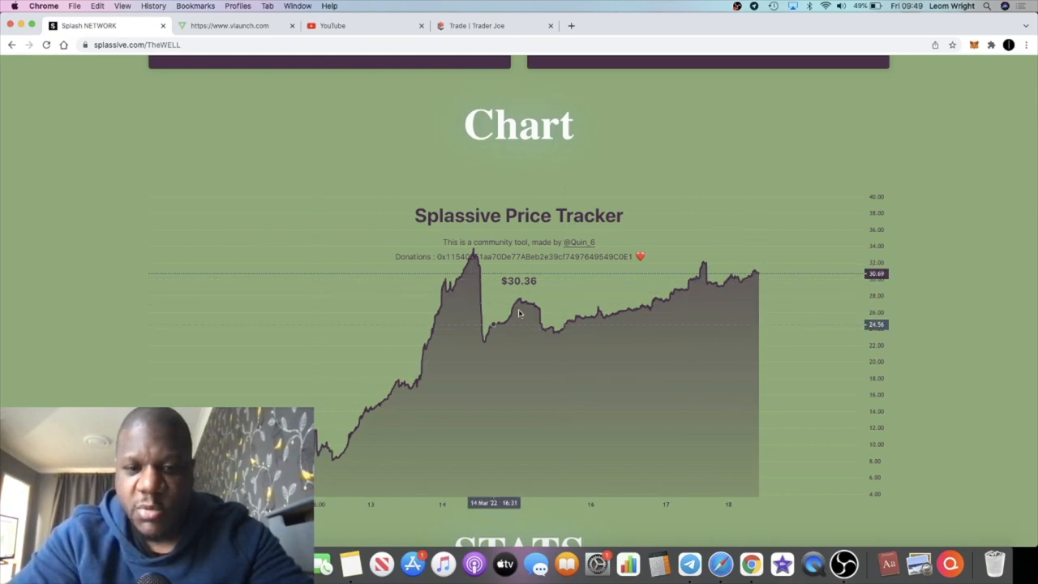
pyautogui.moveTo(707, 300)
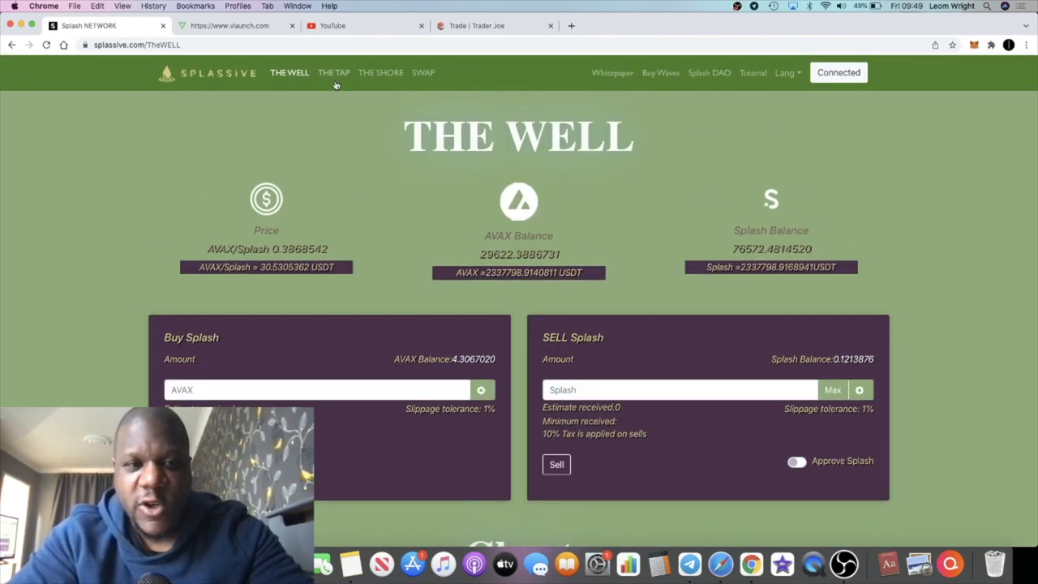
pyautogui.click(334, 71)
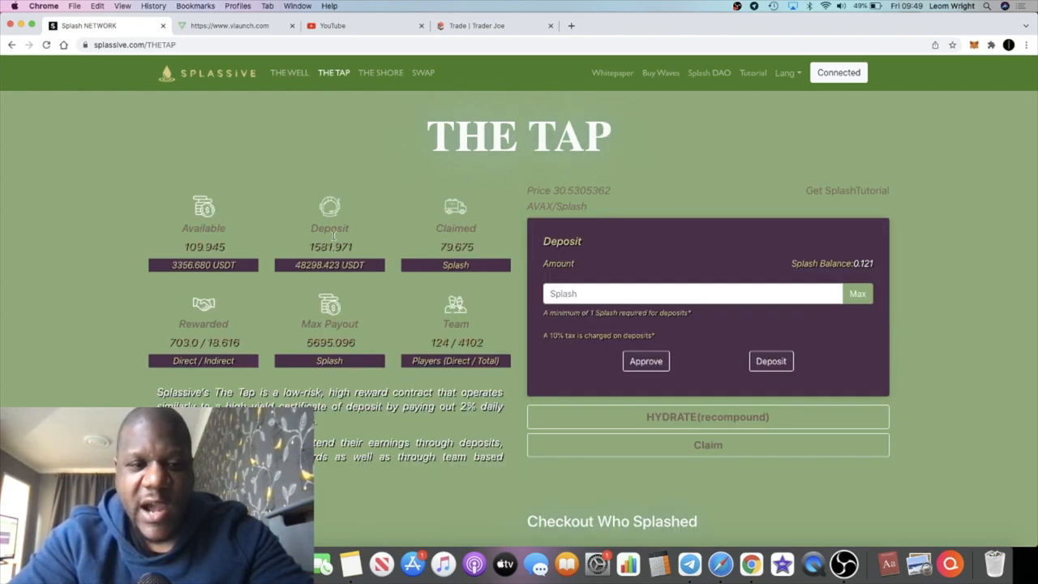
pyautogui.click(288, 72)
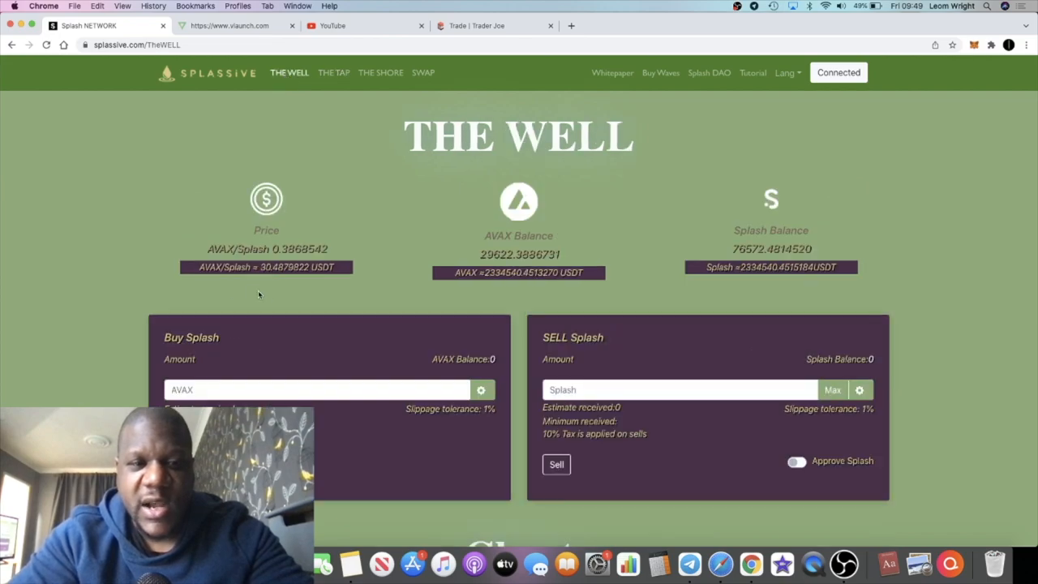
pyautogui.click(334, 72)
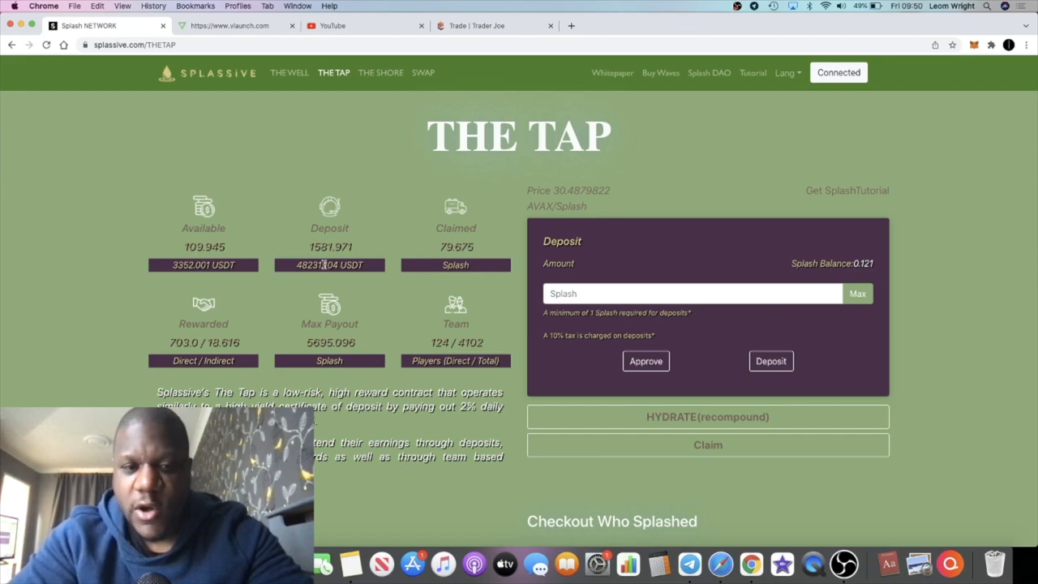
pyautogui.scroll(-3)
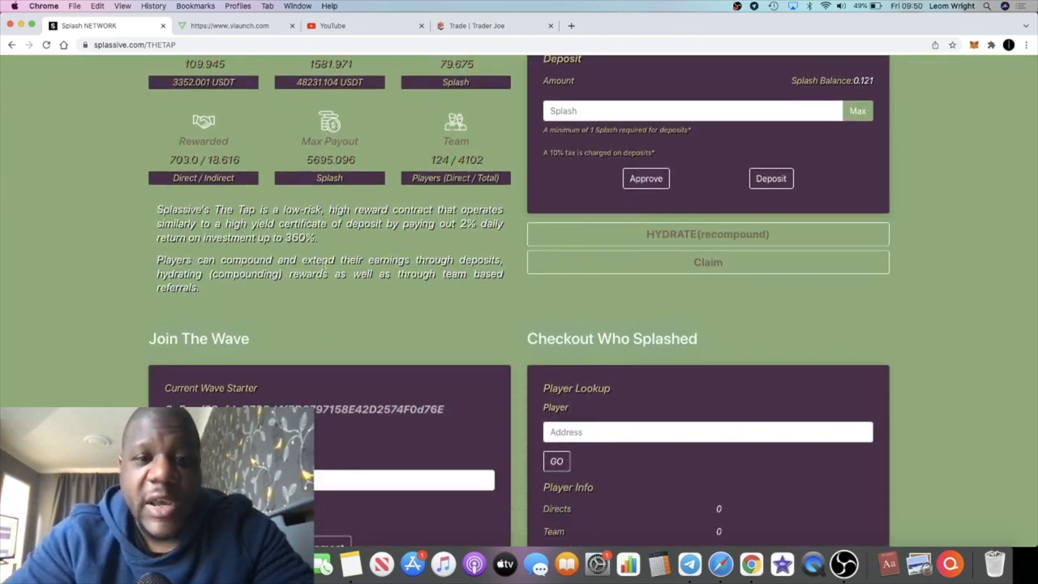
pyautogui.scroll(-3)
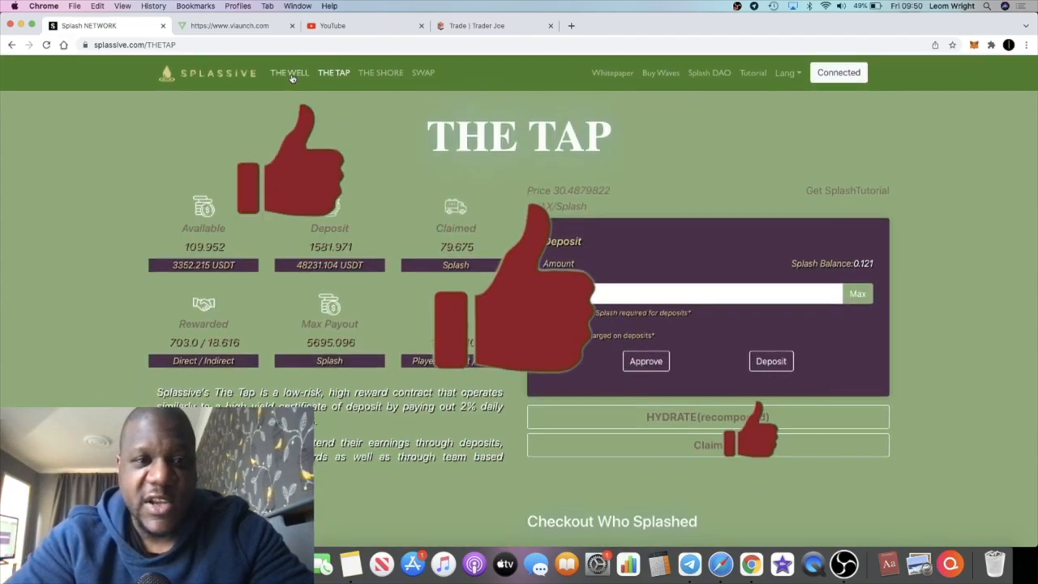
pyautogui.click(288, 72)
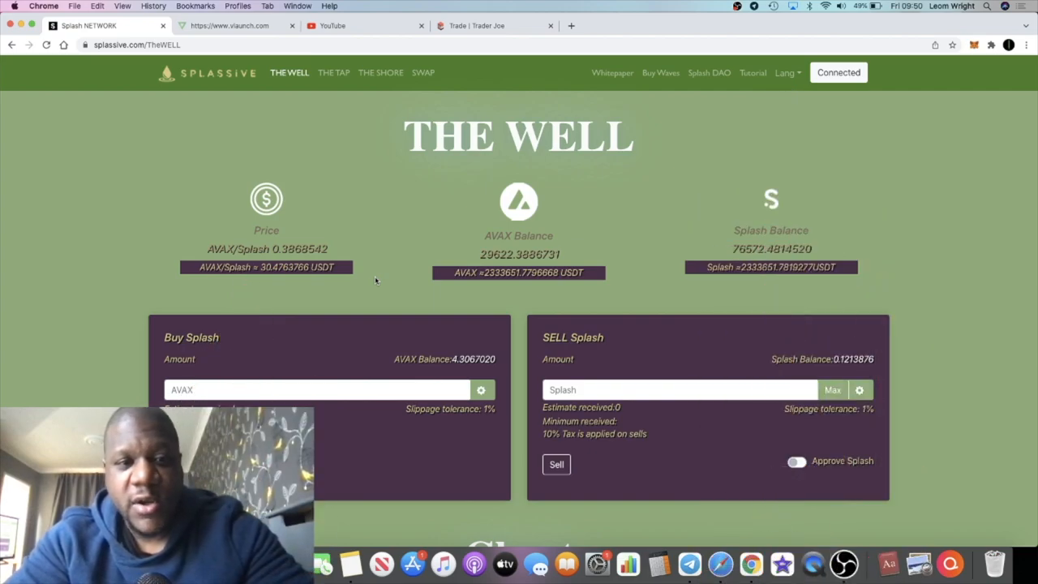
pyautogui.moveTo(389, 272)
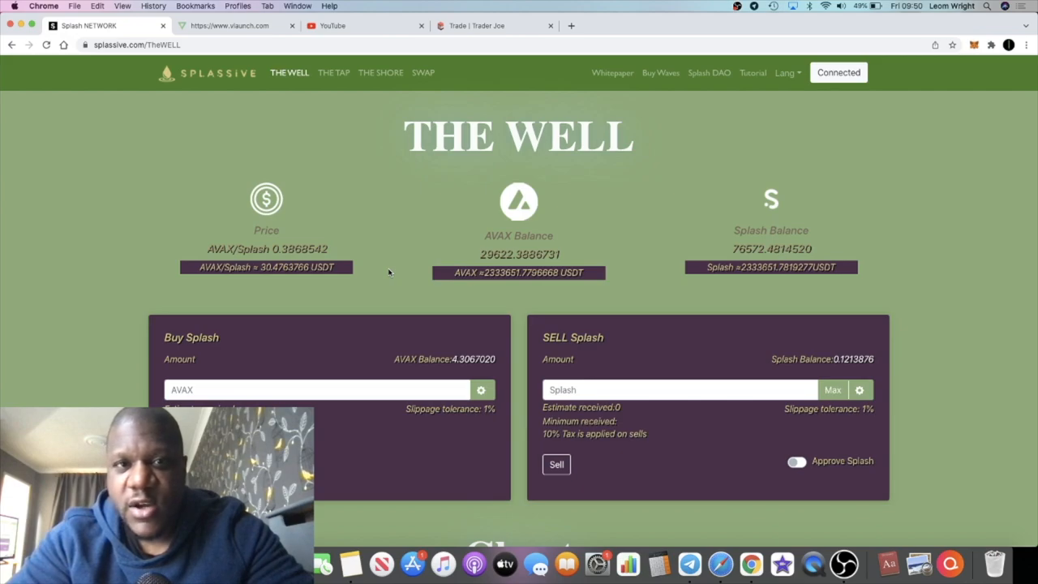
# Scroll the Well page to the chart and back, then switch to The Tap page.
pyautogui.scroll(-3)
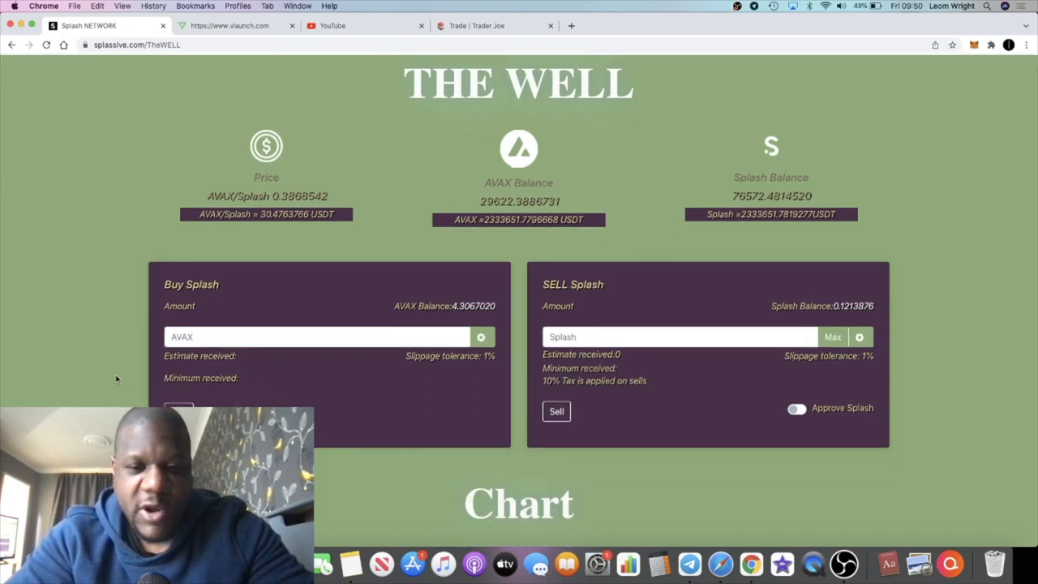
pyautogui.scroll(-3)
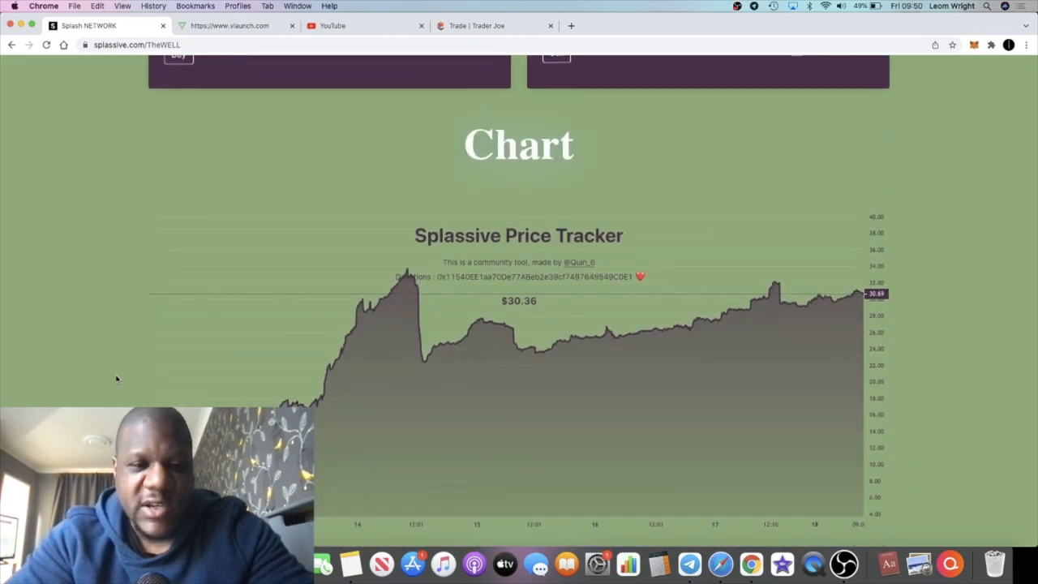
pyautogui.scroll(3)
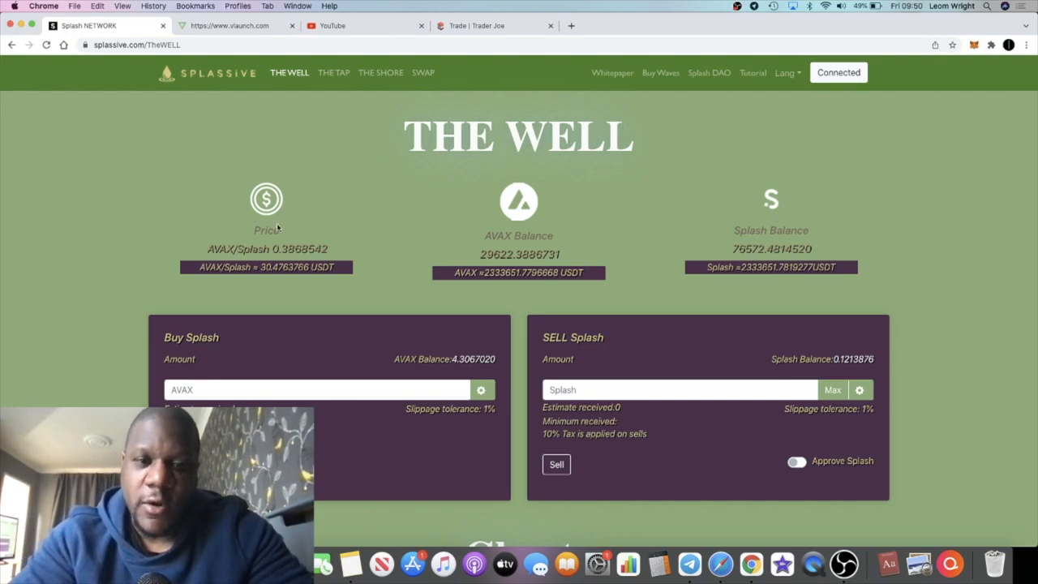
pyautogui.moveTo(288, 189)
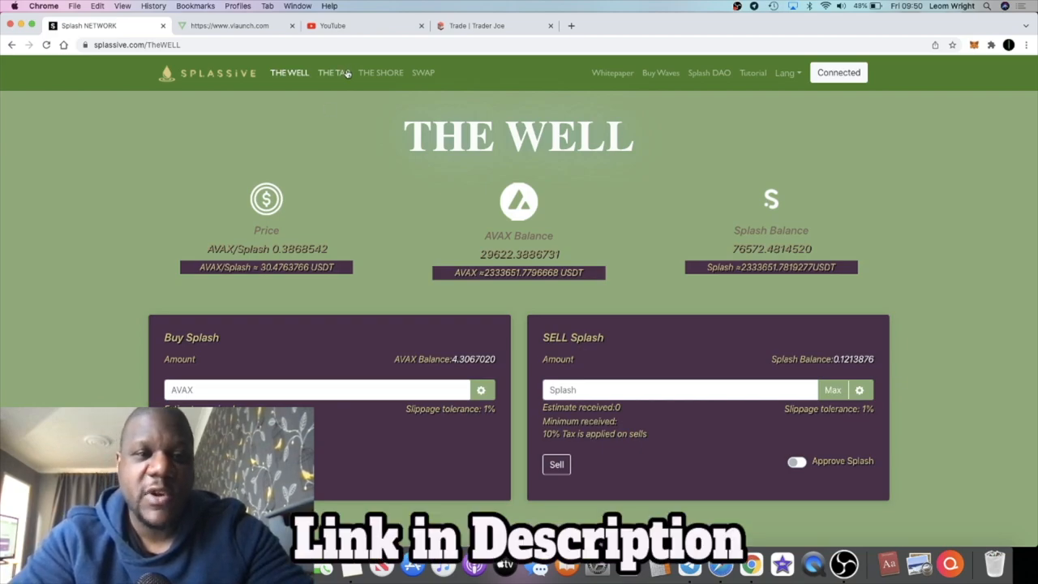
pyautogui.click(334, 72)
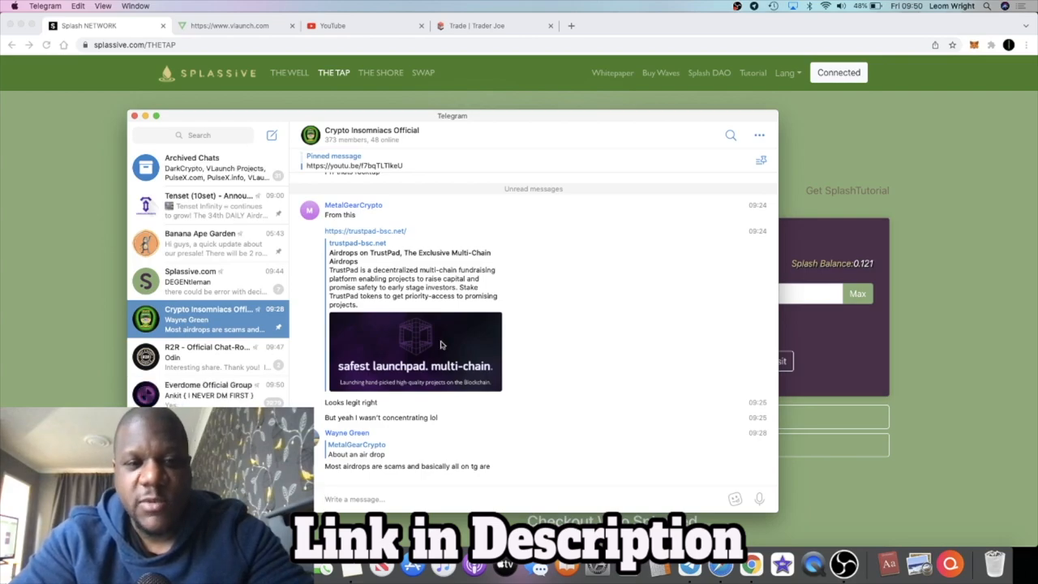
pyautogui.click(191, 158)
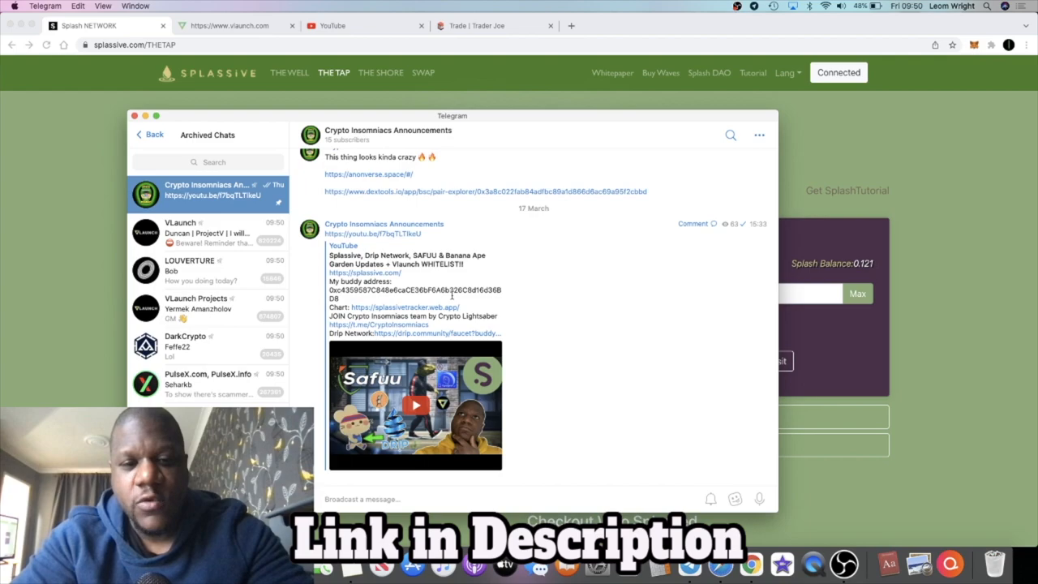
pyautogui.scroll(-3)
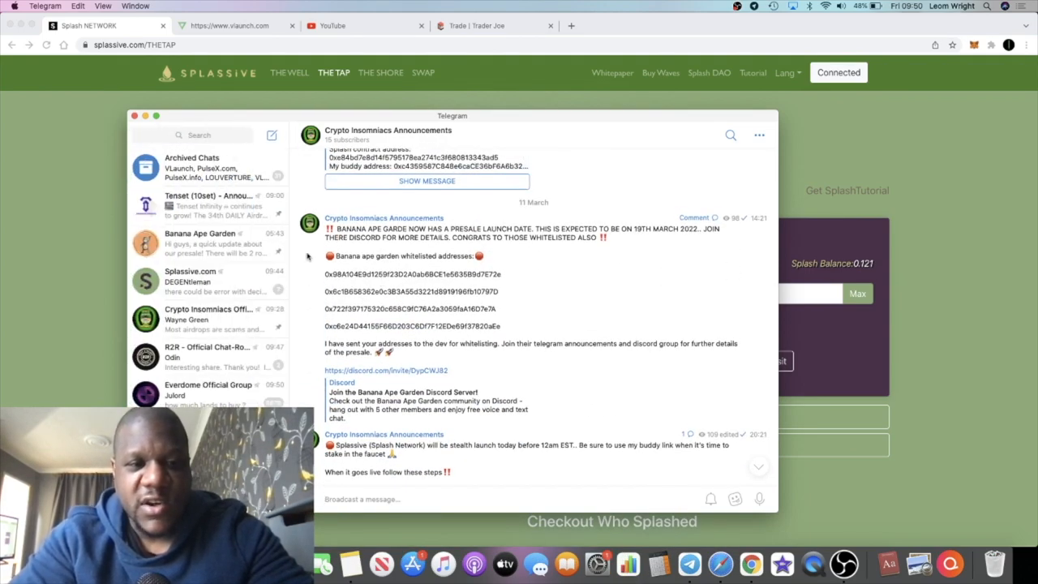
pyautogui.click(207, 279)
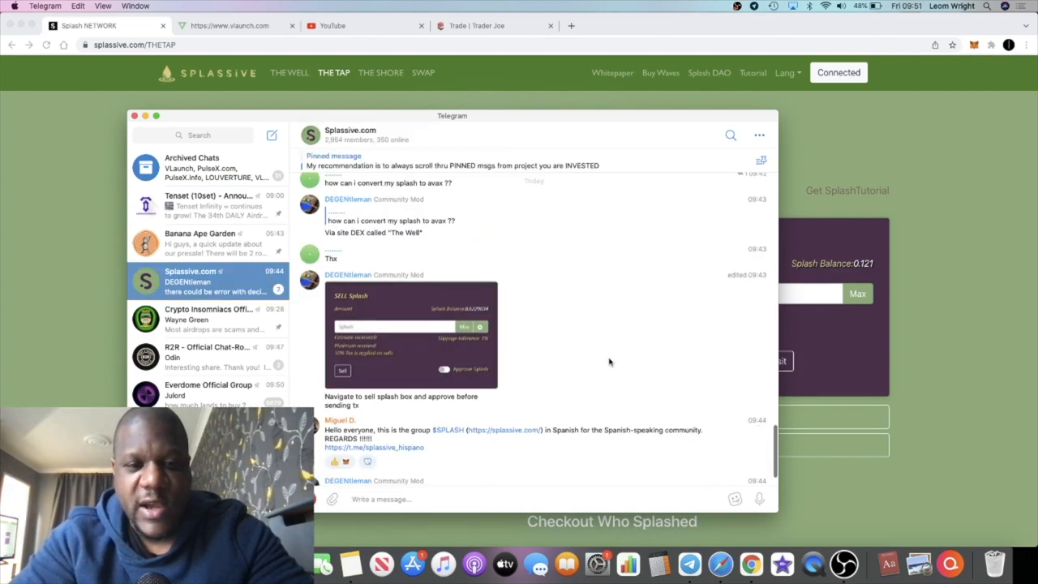
pyautogui.scroll(-3)
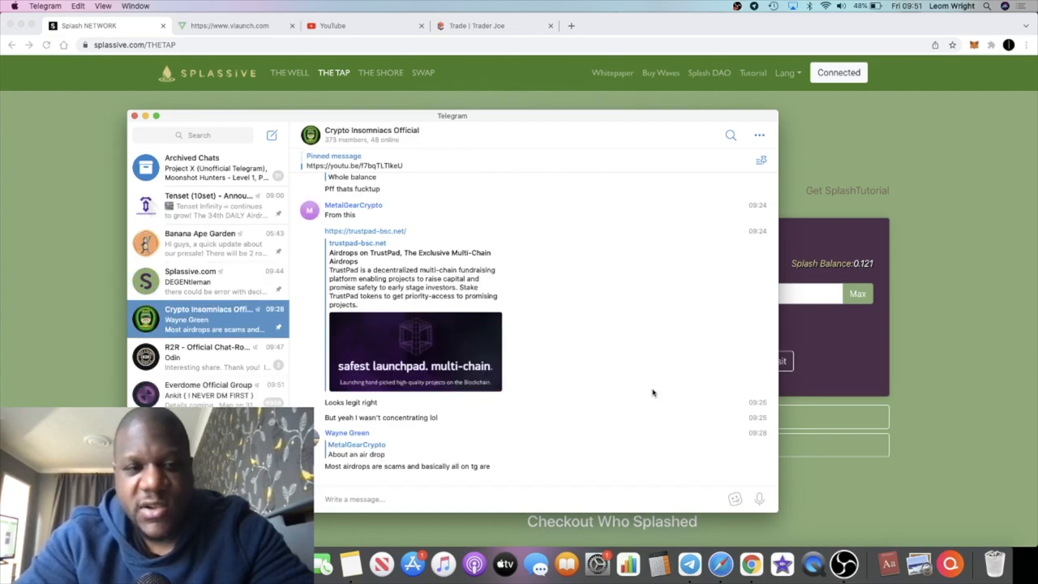
pyautogui.moveTo(952, 214)
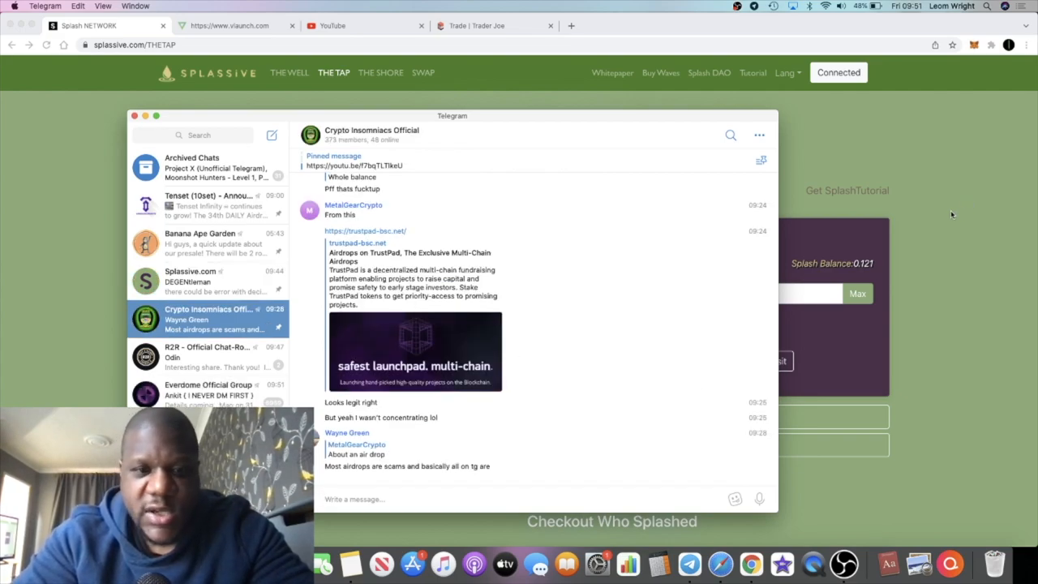